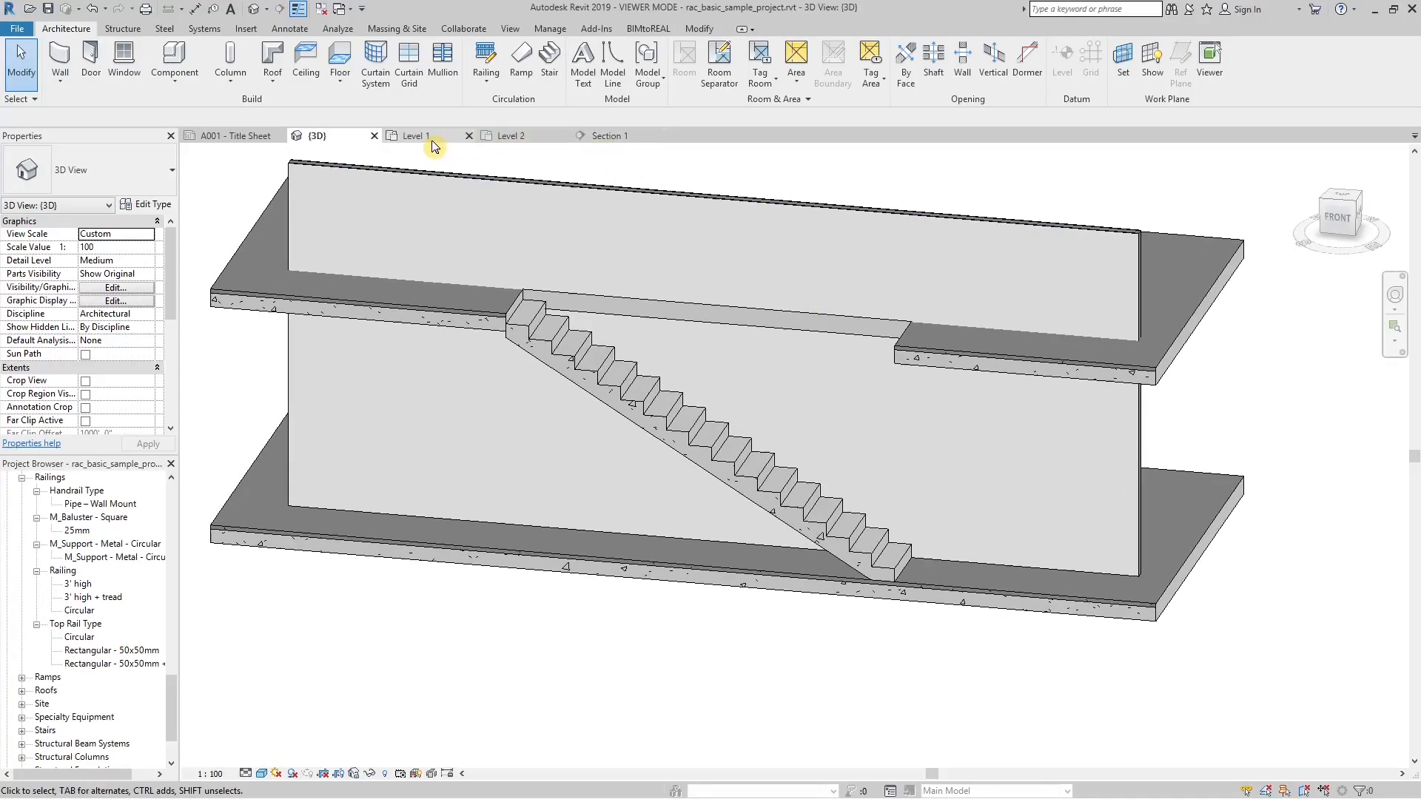
Step: Sketch a Circular railing on Level 1 along the wall, hosted on the stair via Pick New Host
click(414, 135)
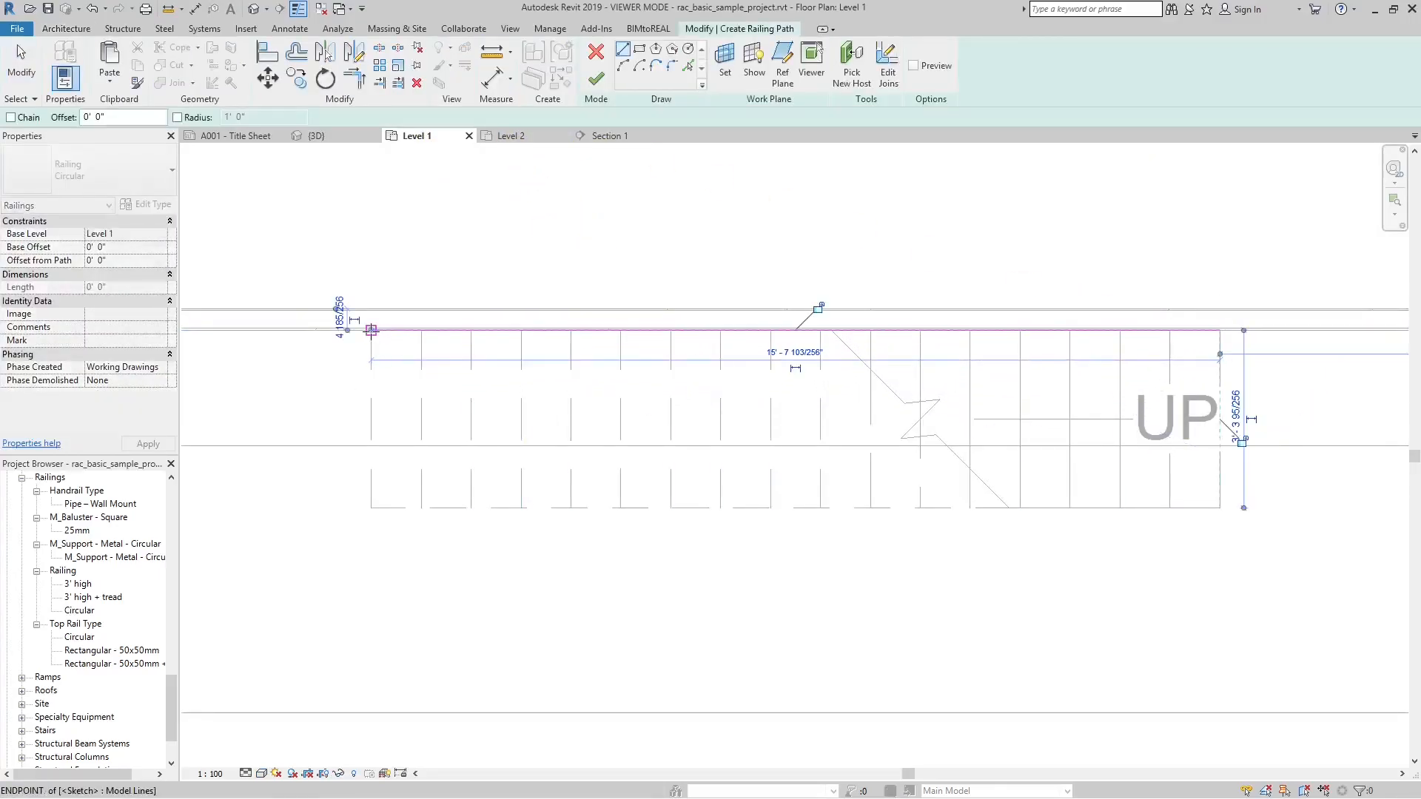
click(851, 68)
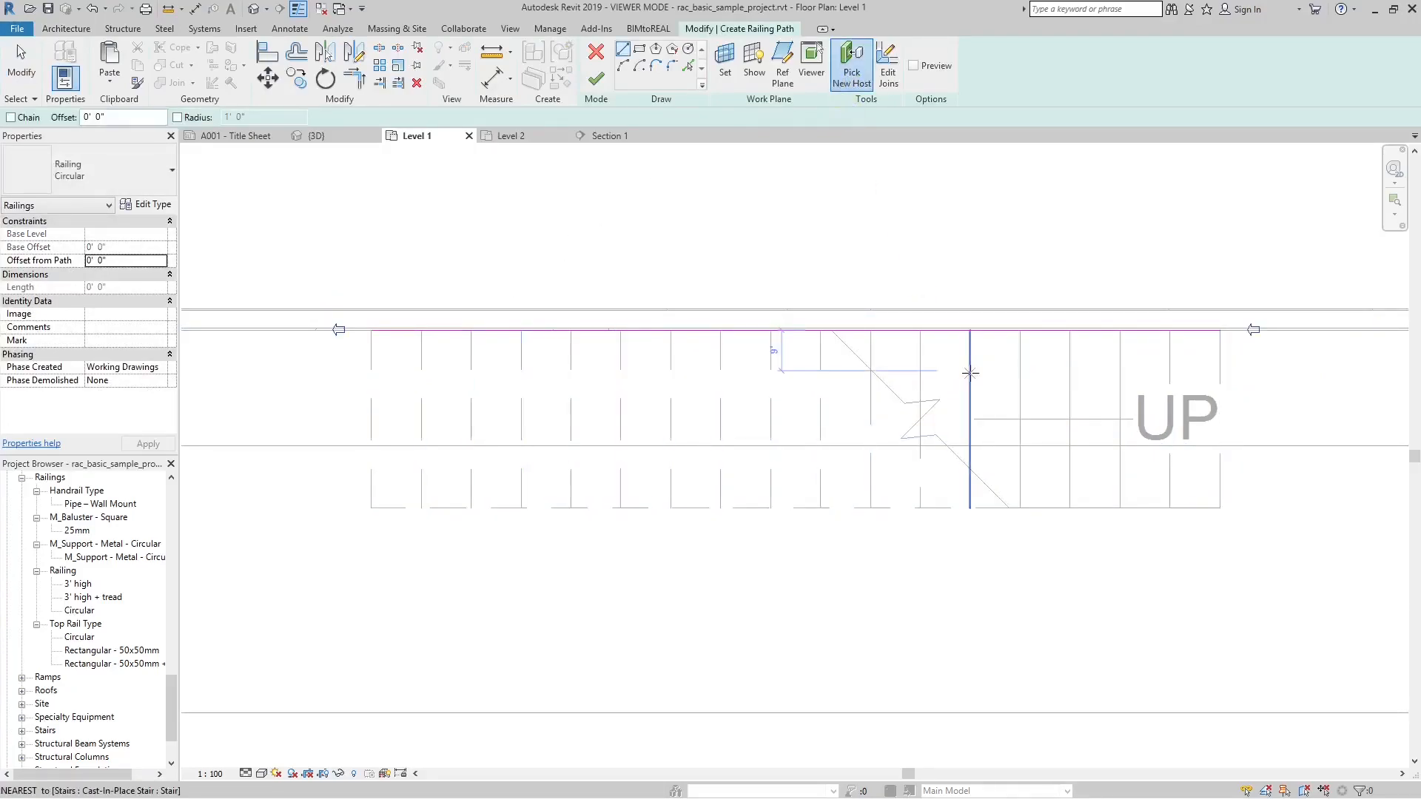
click(315, 135)
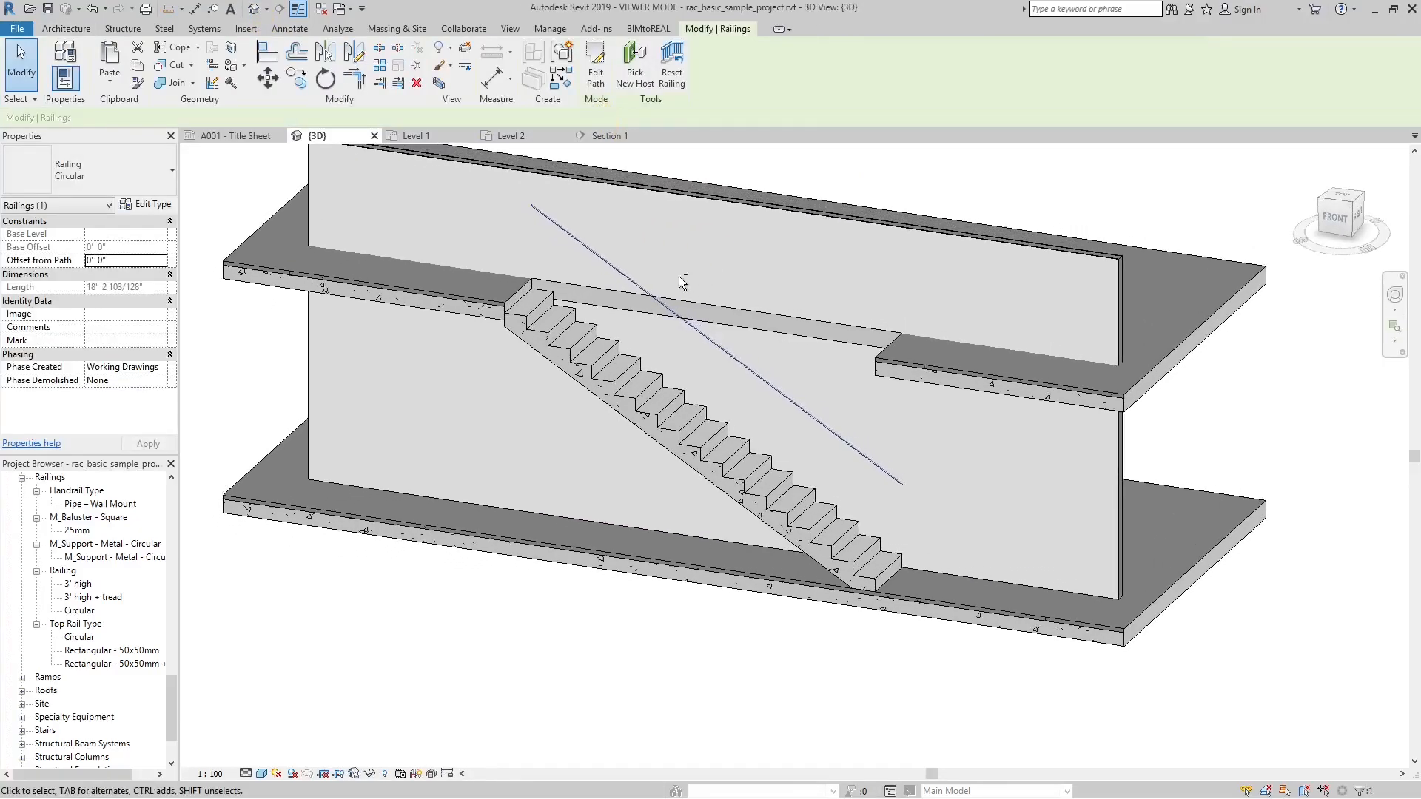
Step: Set the railing's Offset from Path to 0' 3" and show it in Section 1
click(127, 260)
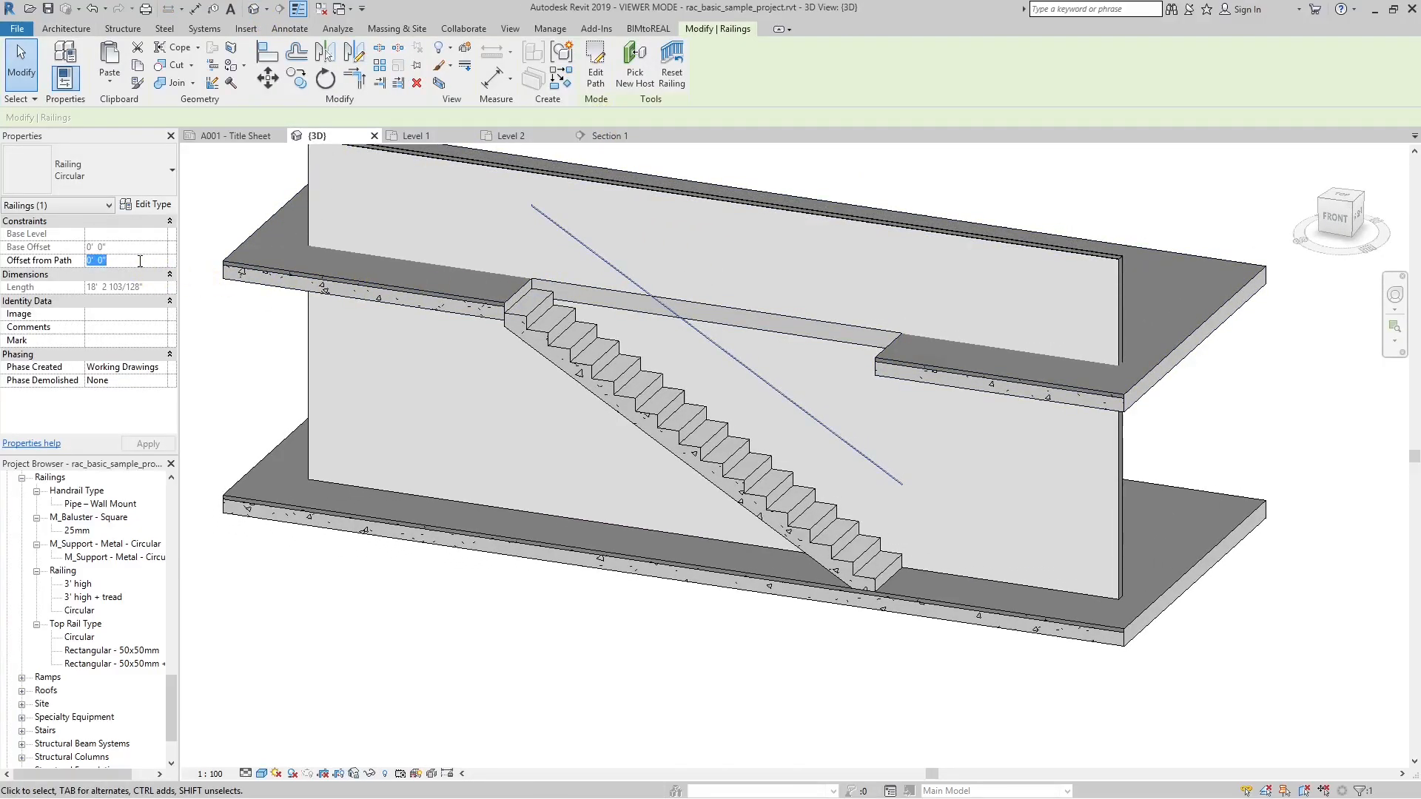
text(0' 3")
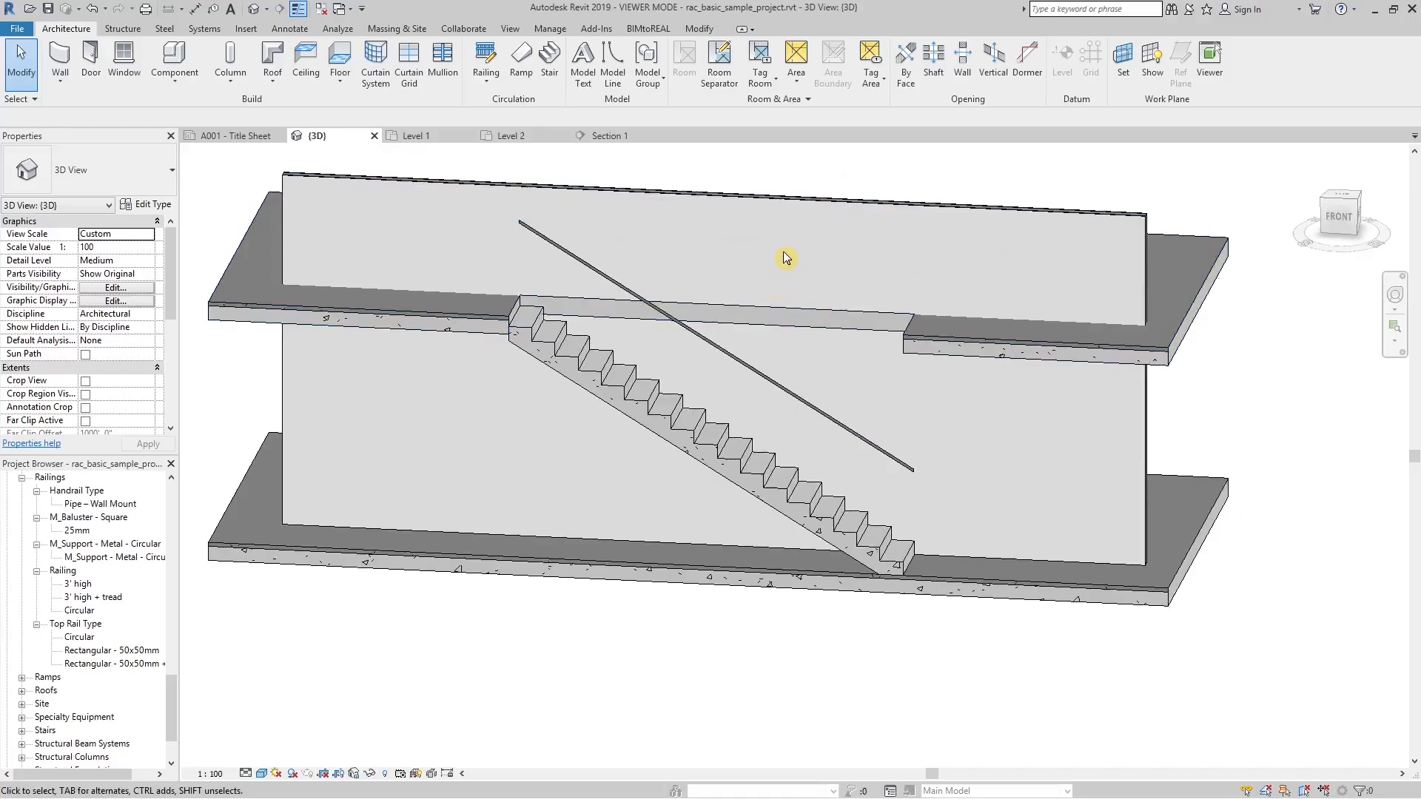
click(608, 135)
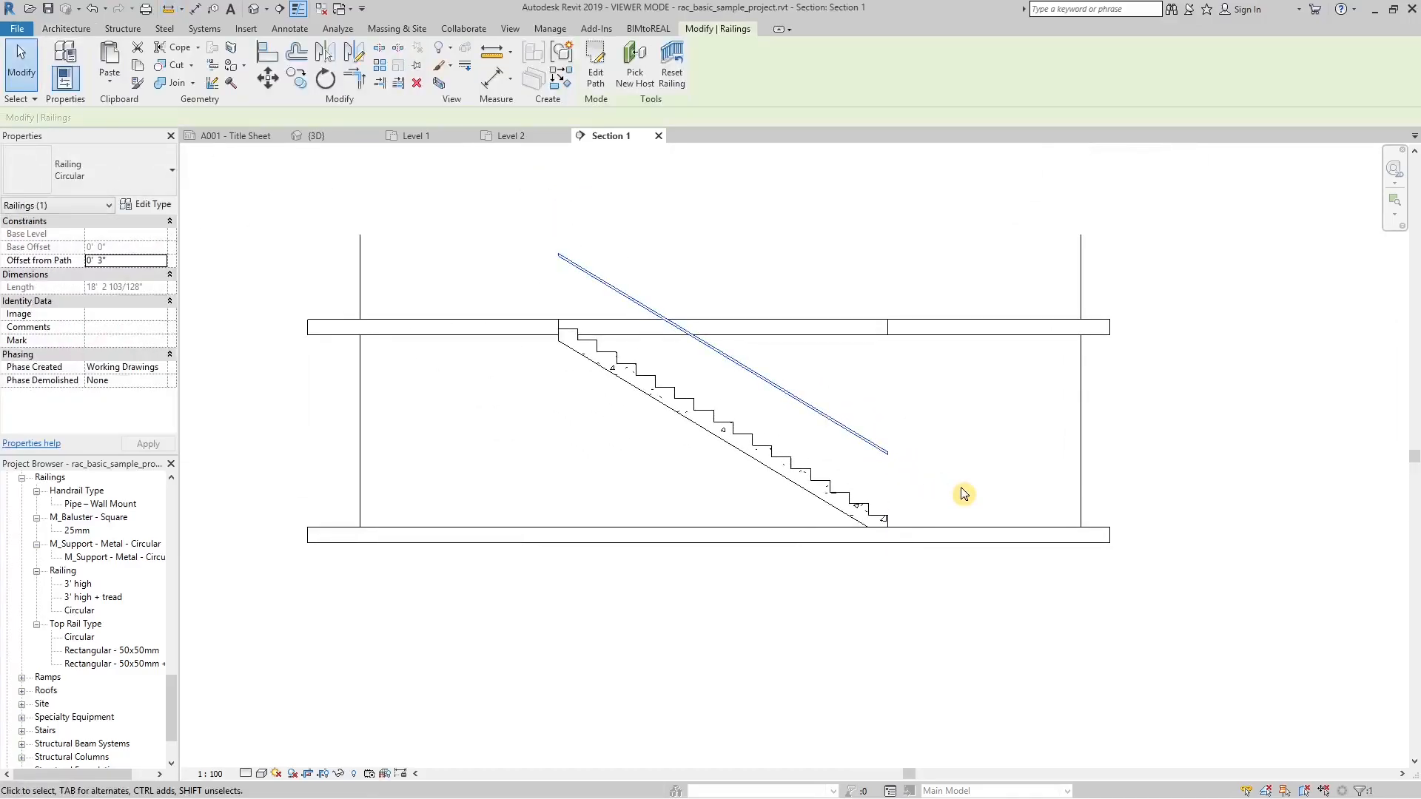
Step: Duplicate the Circular railing type as a new 'Circular + Tread' type
click(151, 204)
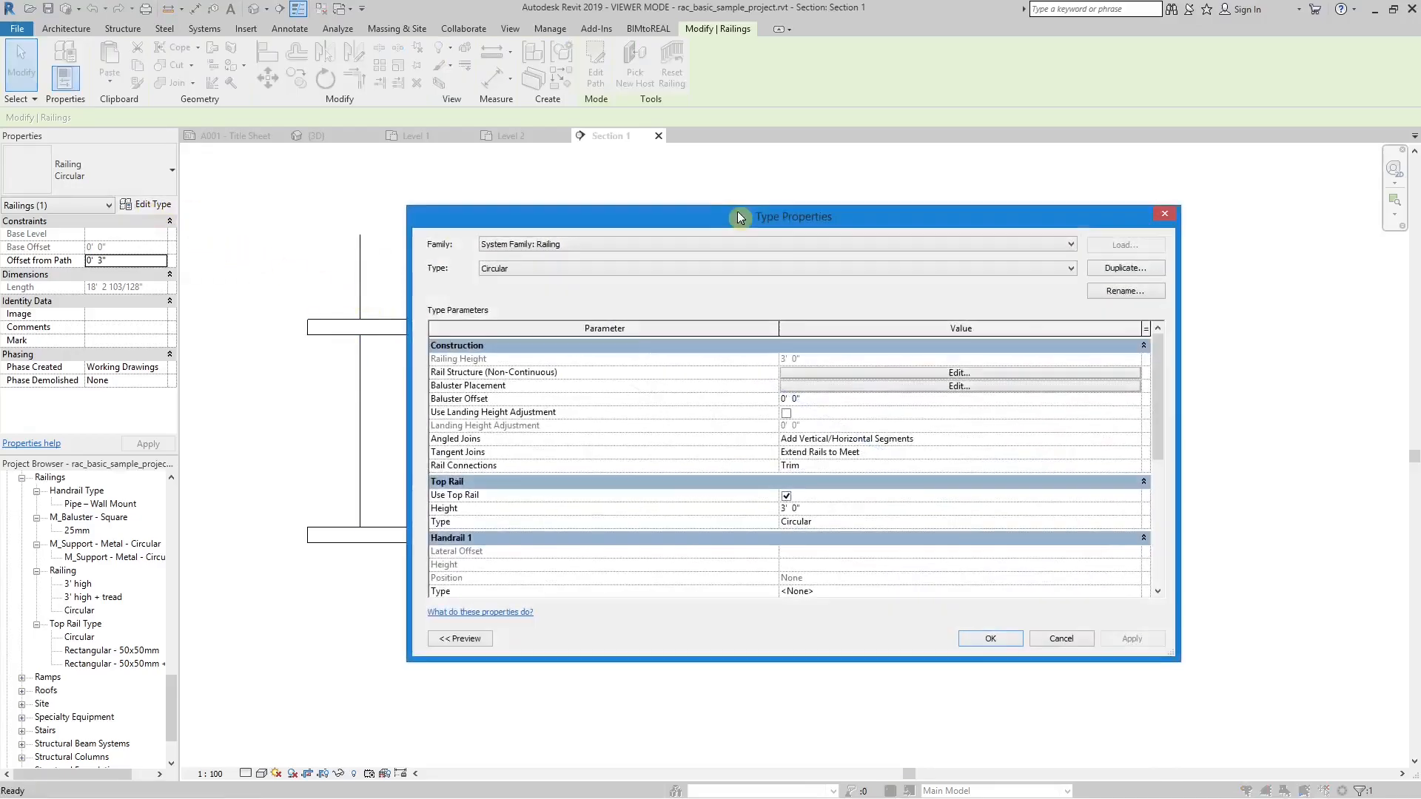
click(1124, 268)
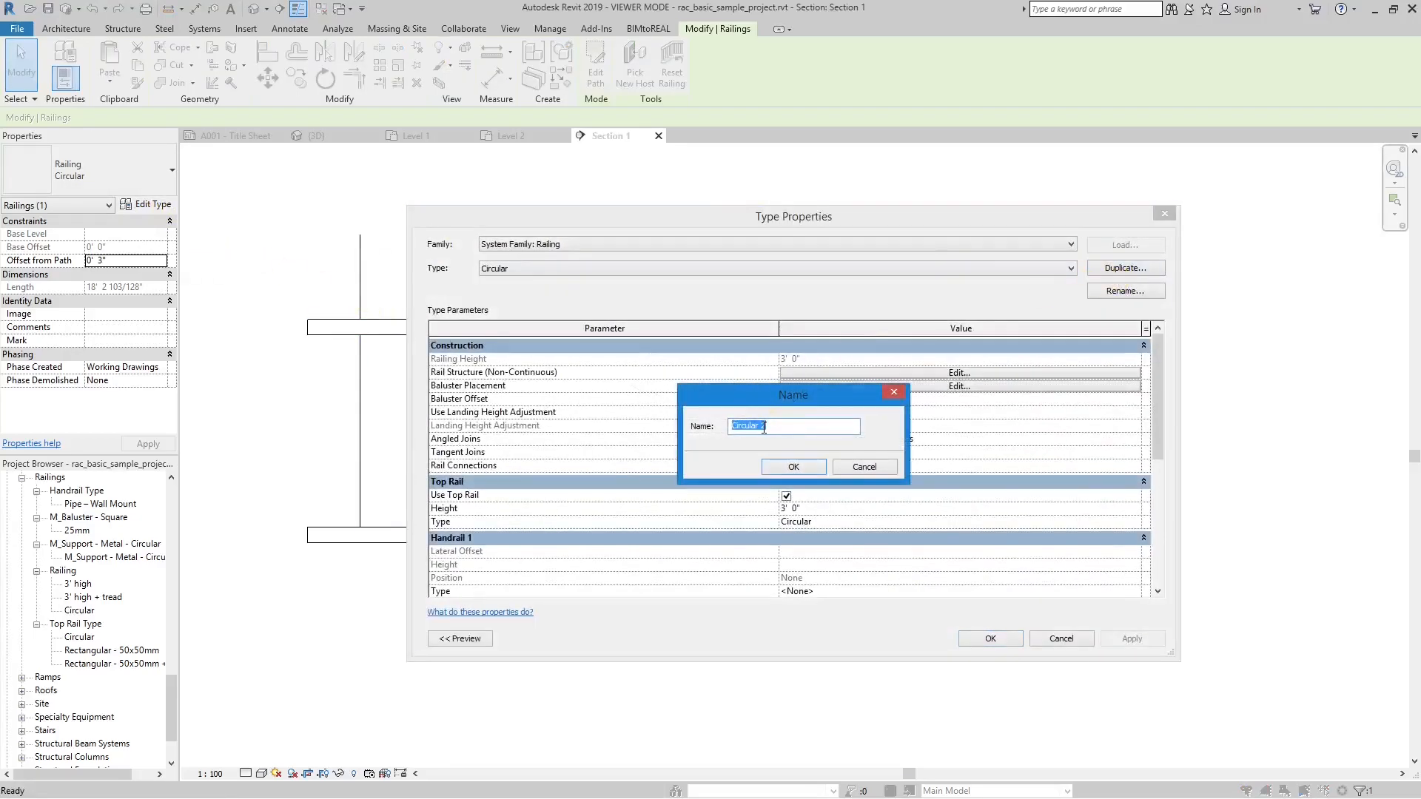
text(Circular + Tr)
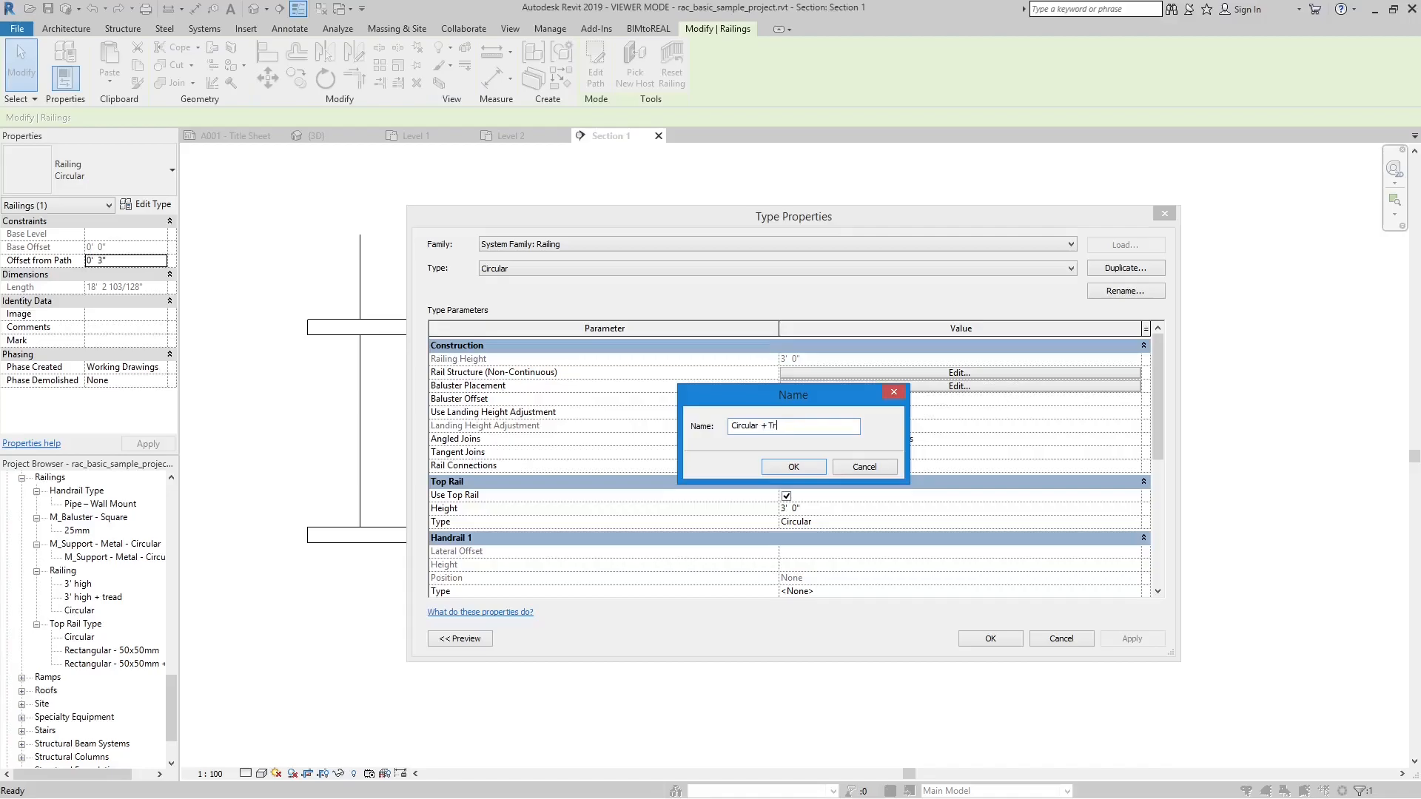
click(792, 467)
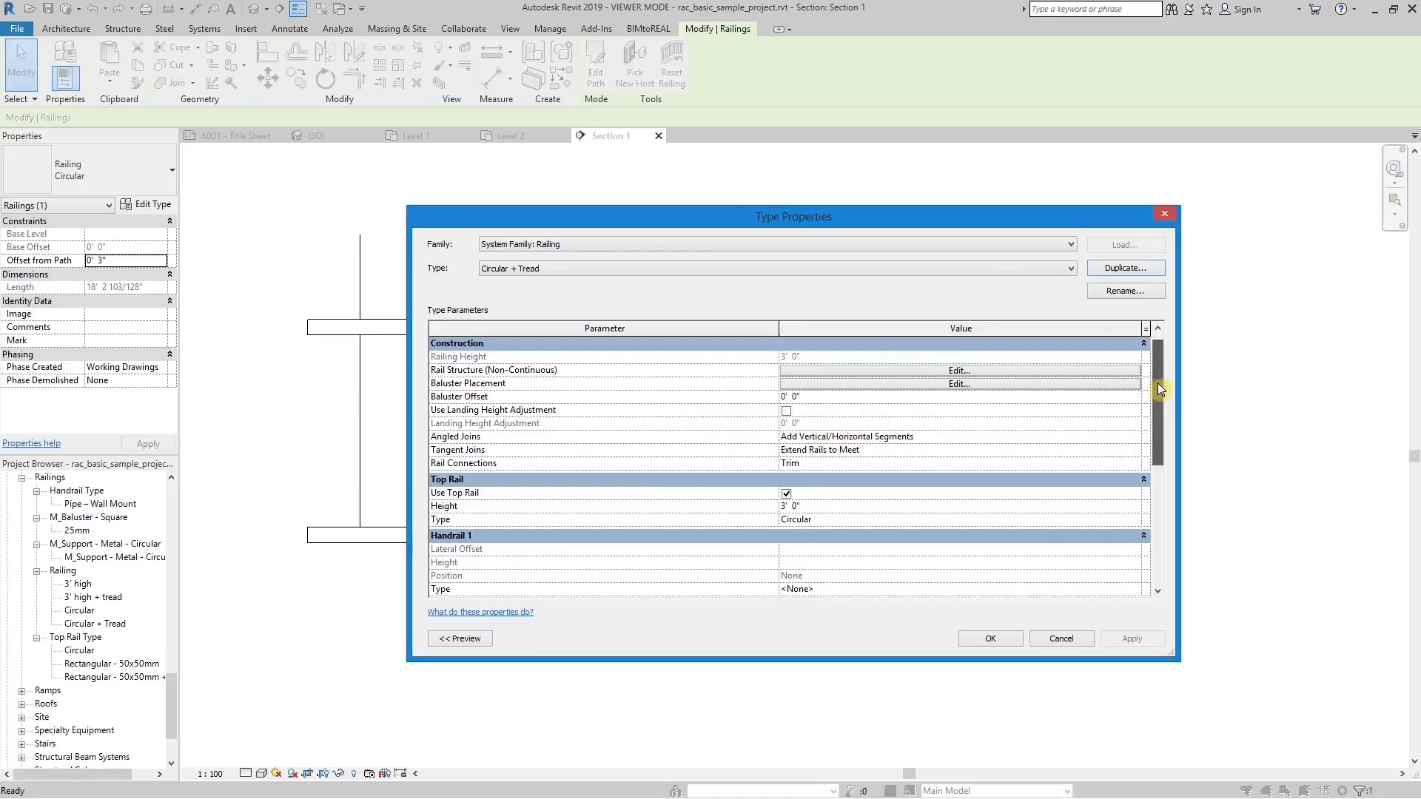
Step: Duplicate the top rail as 'Circular + Tread', assign it to the railing type and apply
scroll(down, 3)
text(Circular + TR)
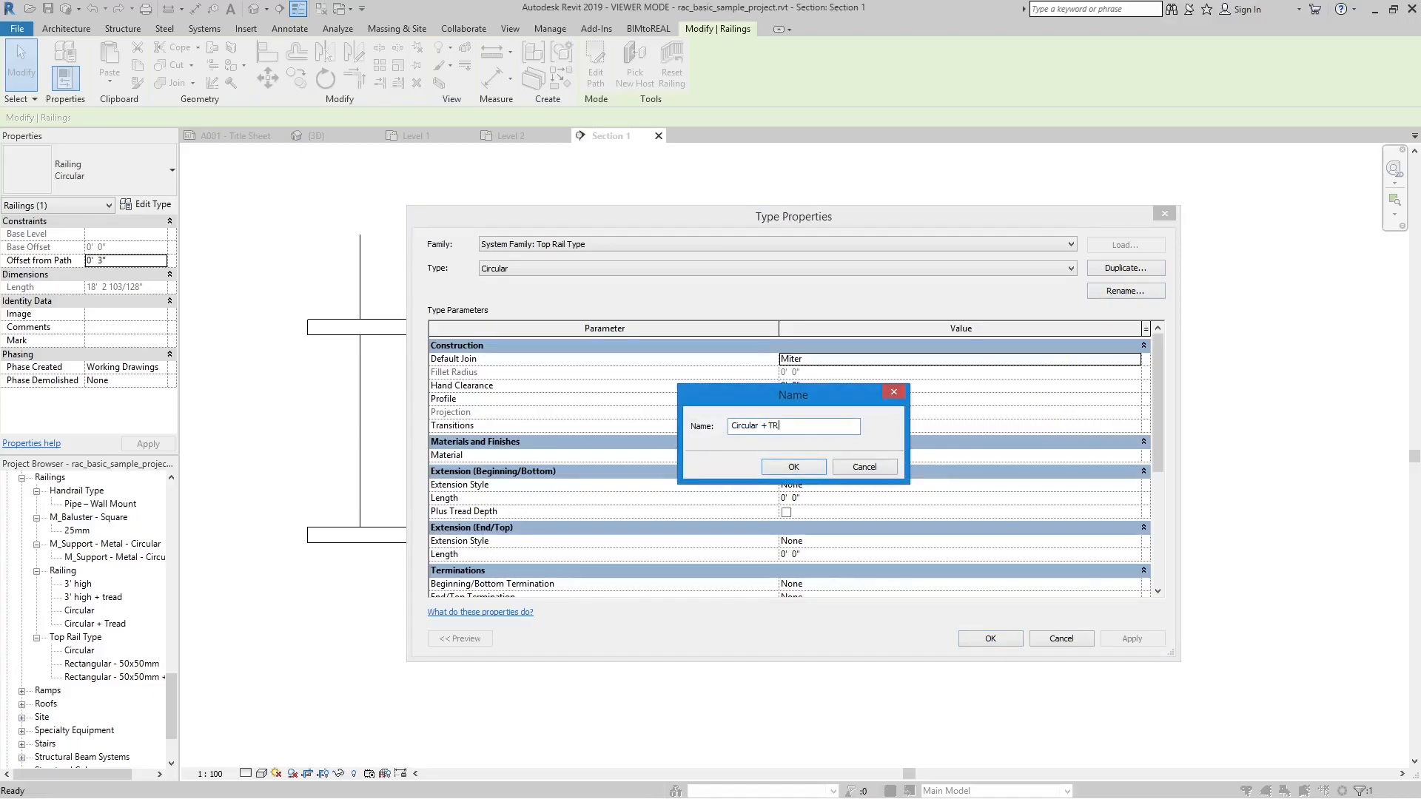
text(ead)
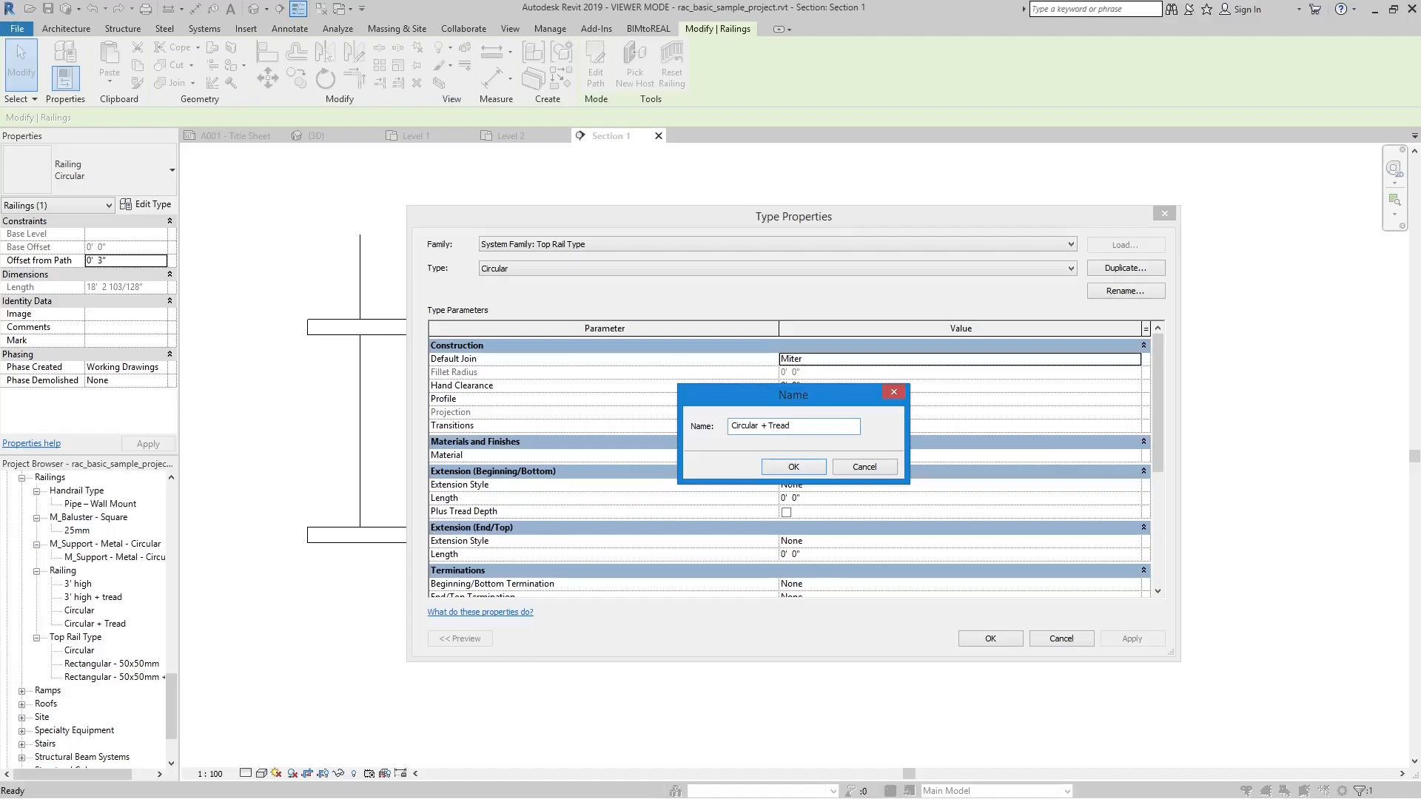
click(791, 466)
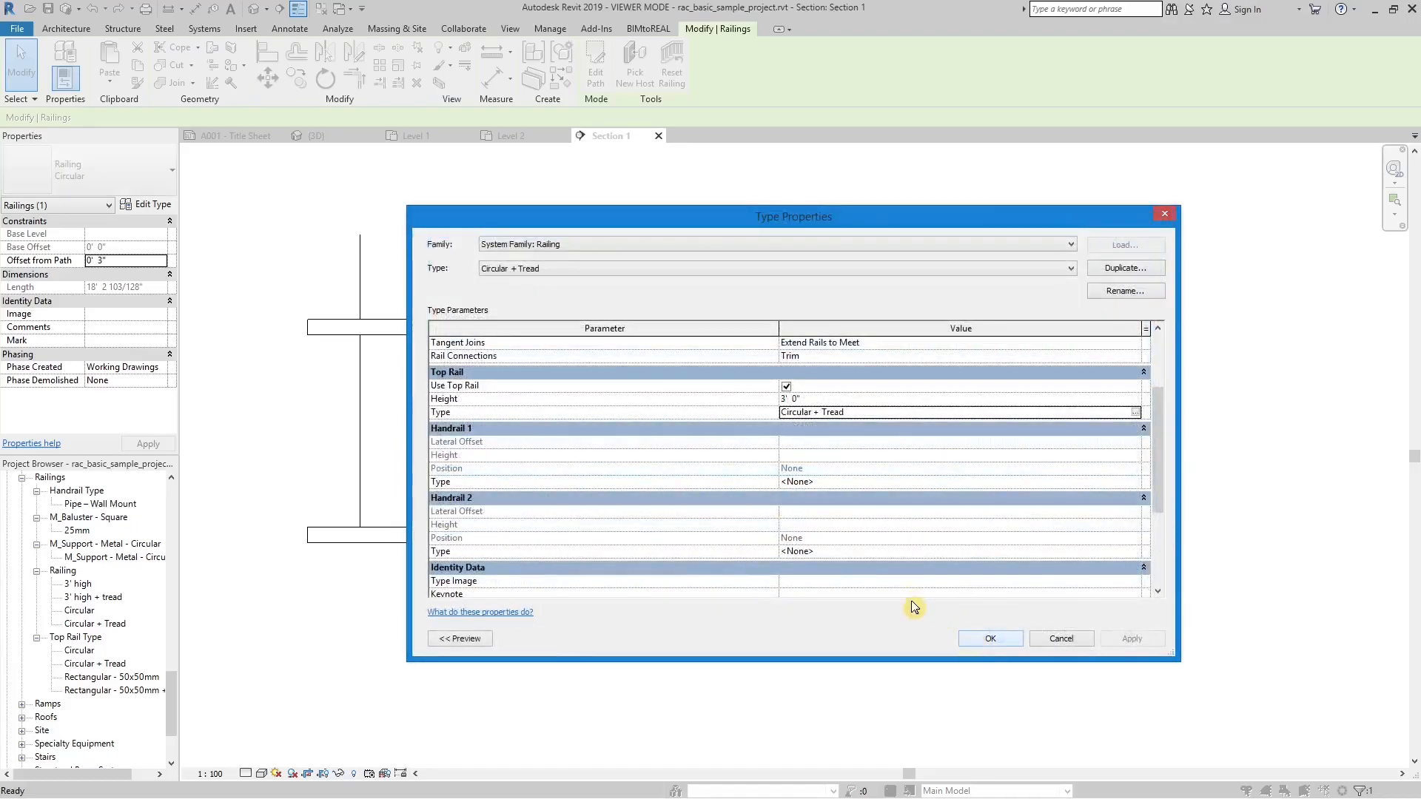
click(989, 638)
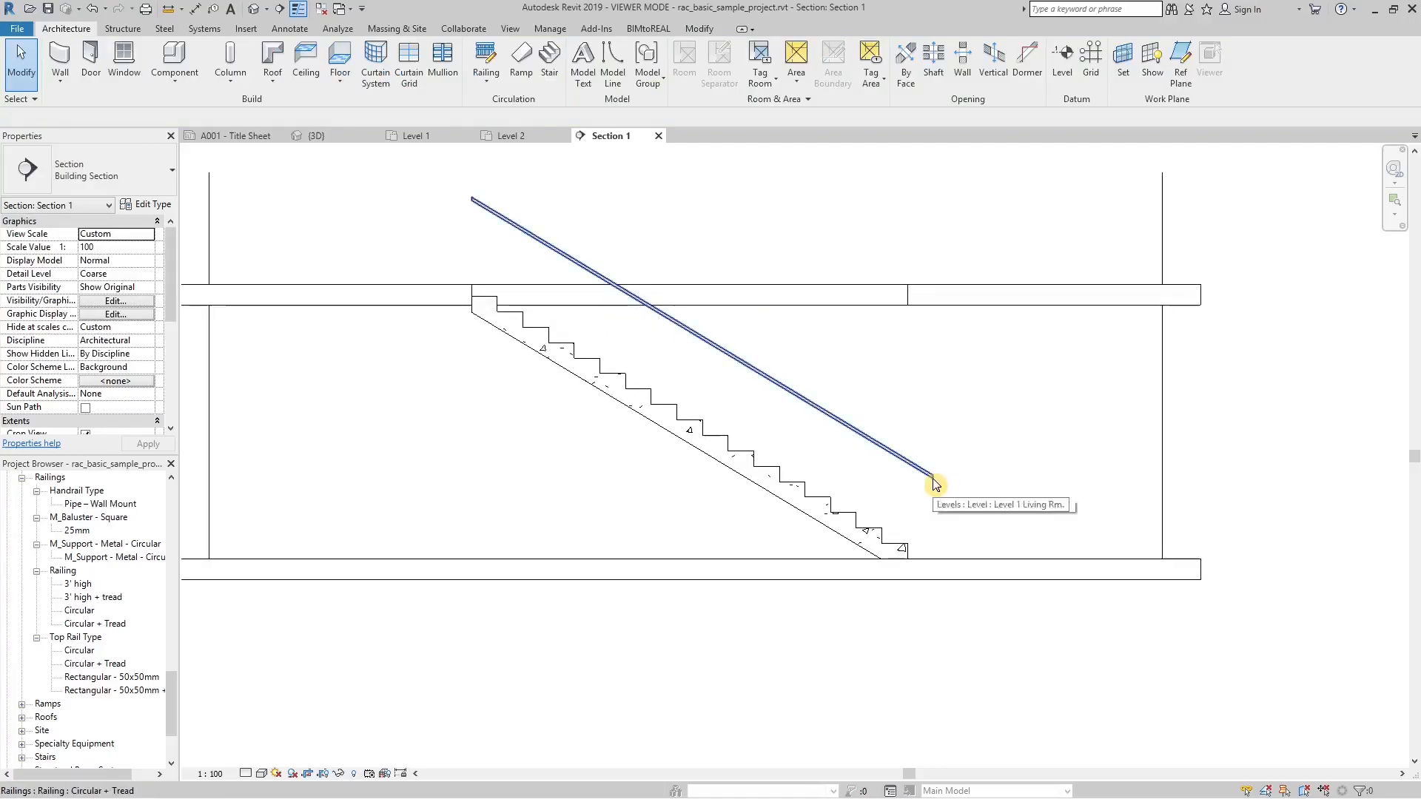
Step: Duplicate the railing type as 'Circular + Tread + Ext.' for the selected stair railing
click(934, 482)
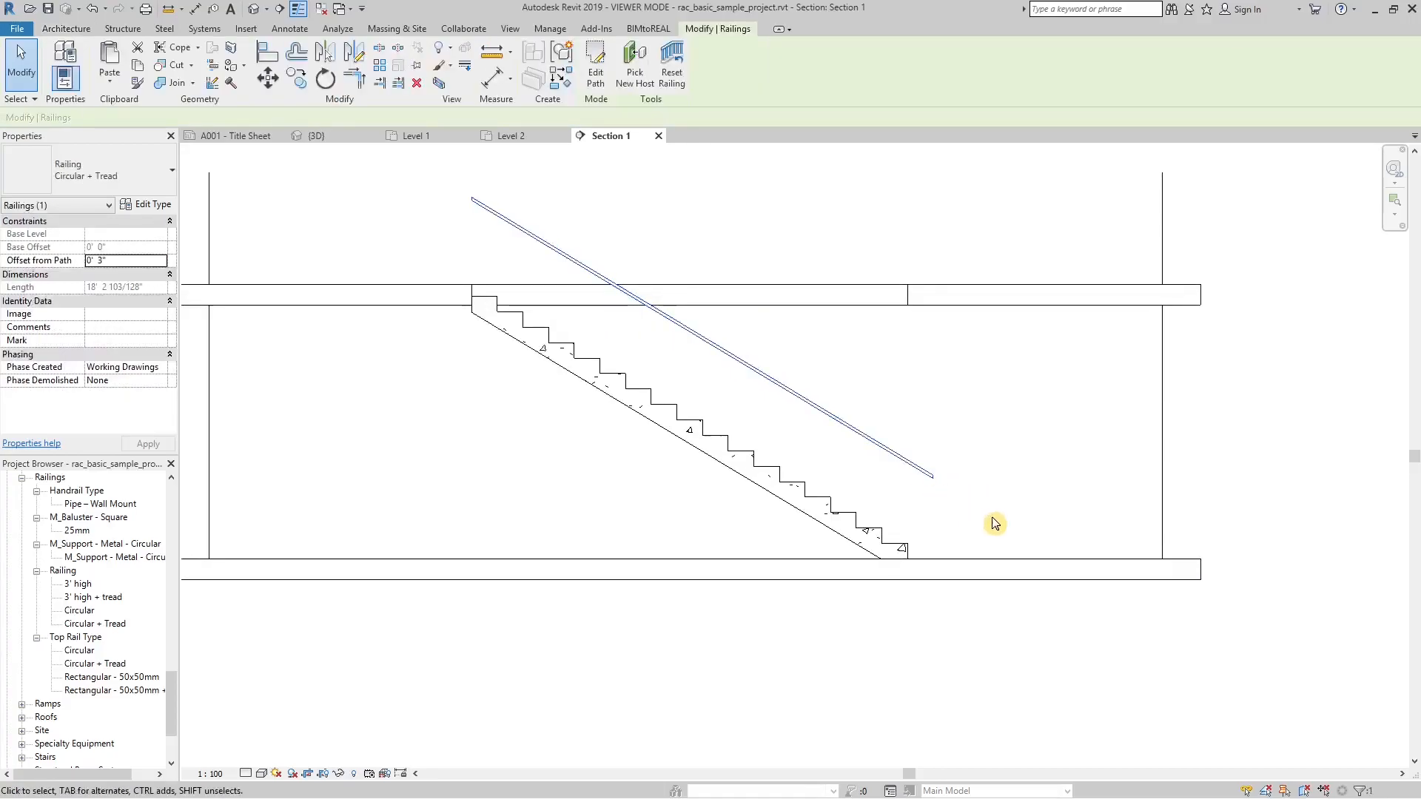
mouse_move(916, 503)
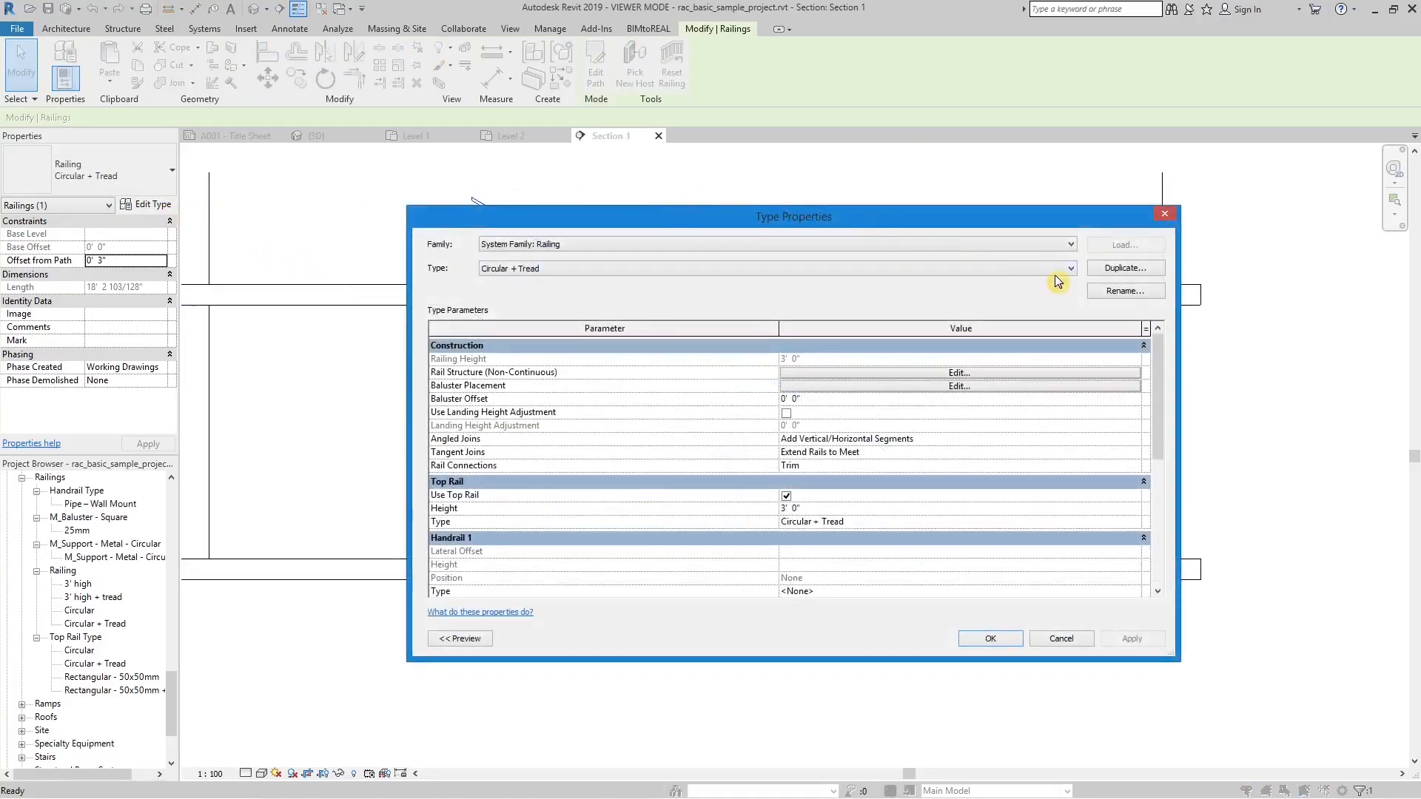
click(1125, 290)
text(Circular + Tread + Ext.)
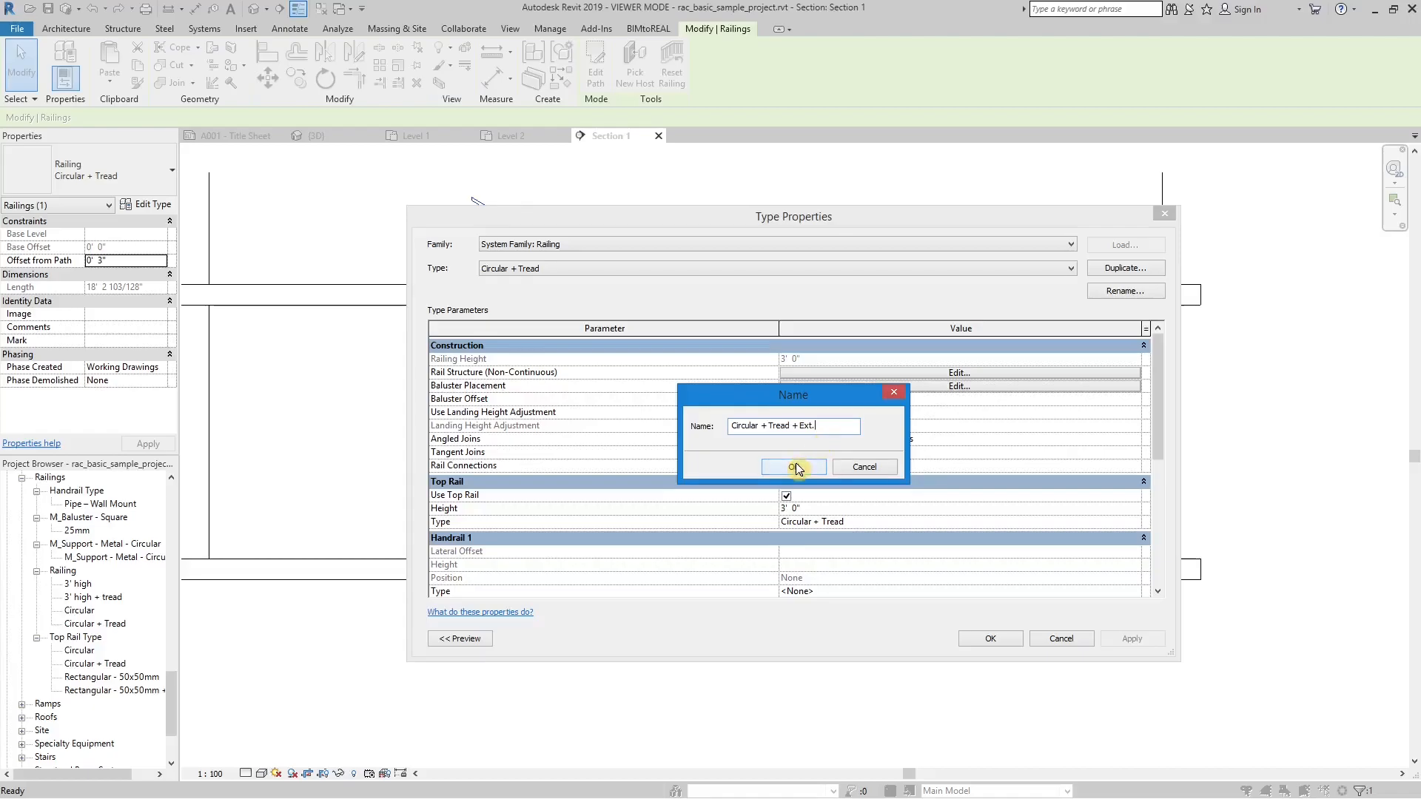
click(794, 466)
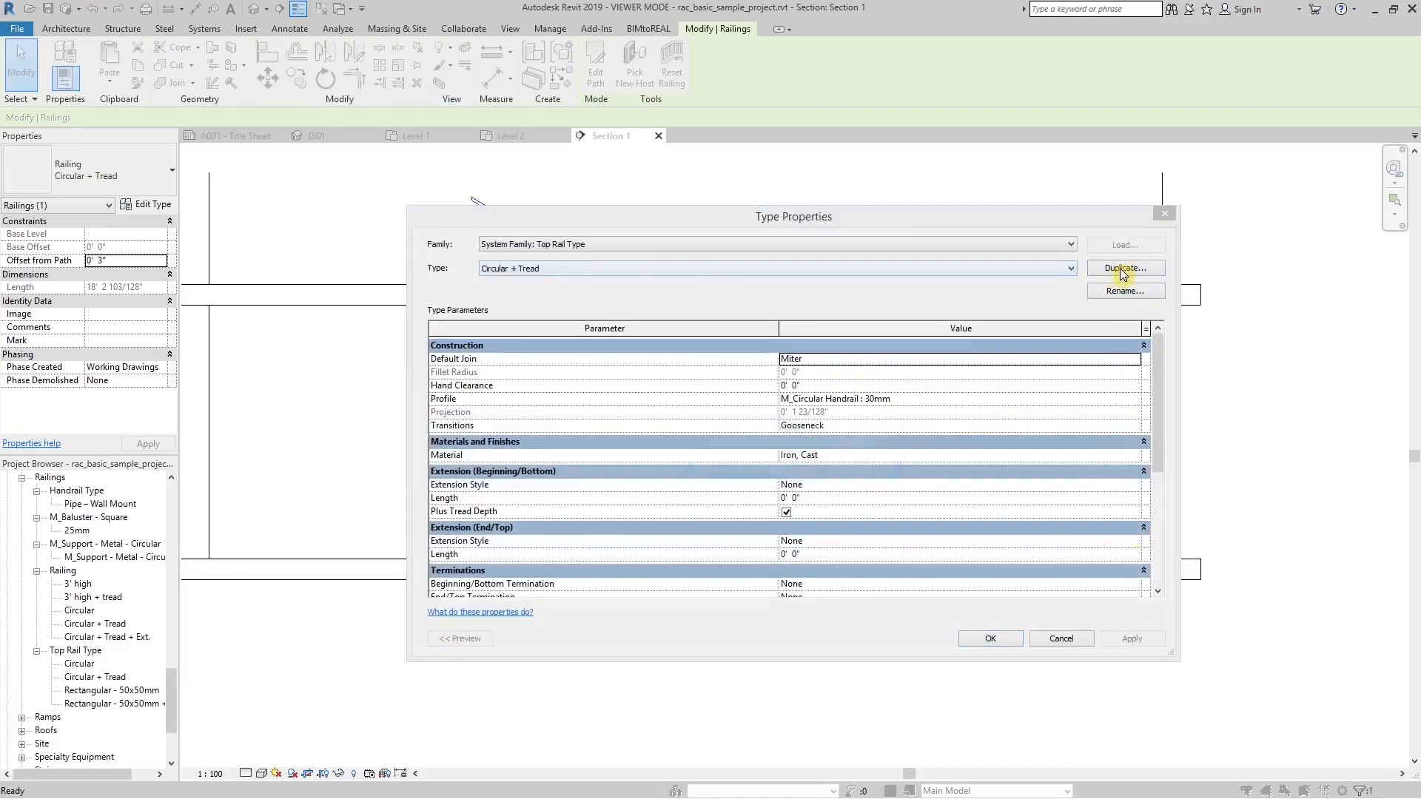
Step: Duplicate the top rail as 'Circular + Tread + Ext.', assign it and apply the type
click(1123, 268)
text(Circular + Tread + Ext.)
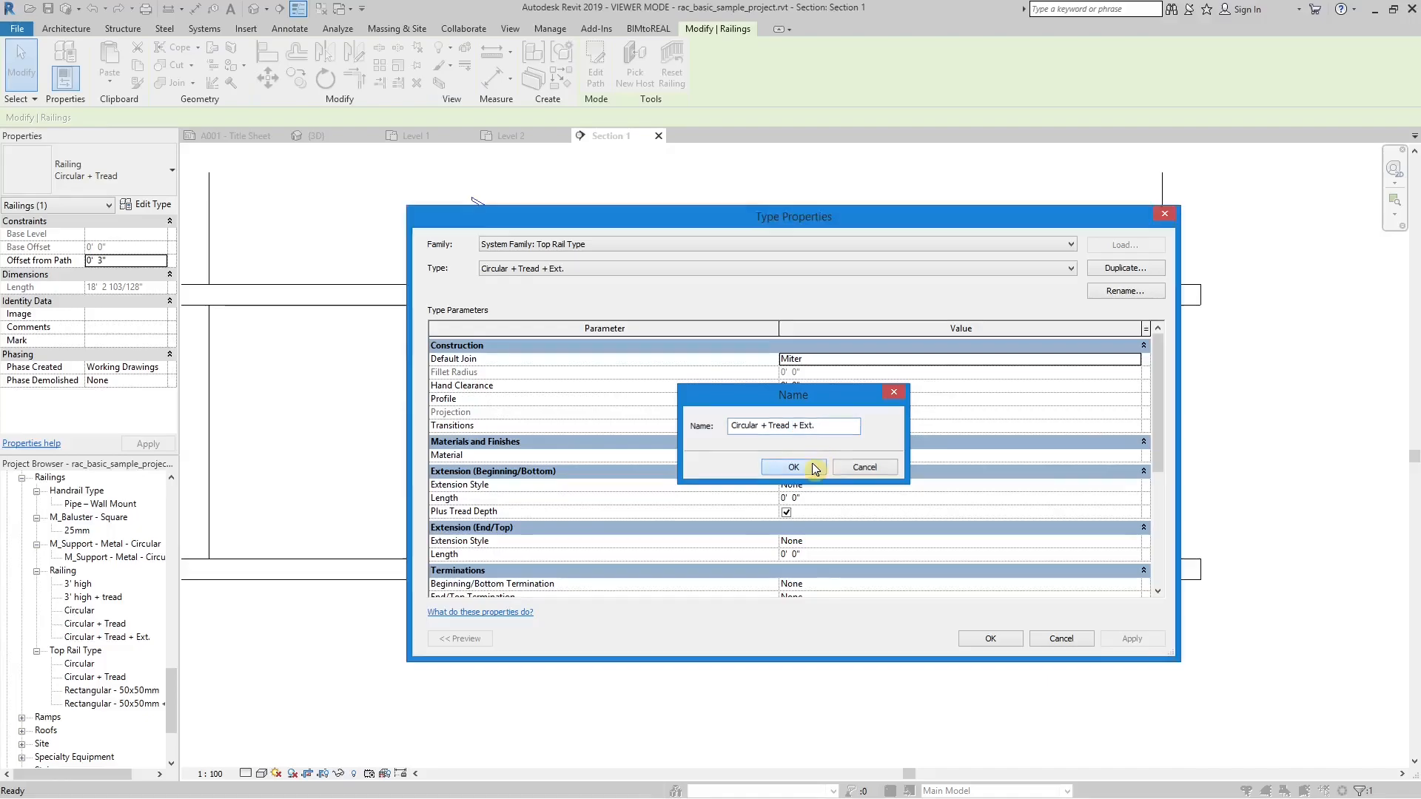
click(792, 466)
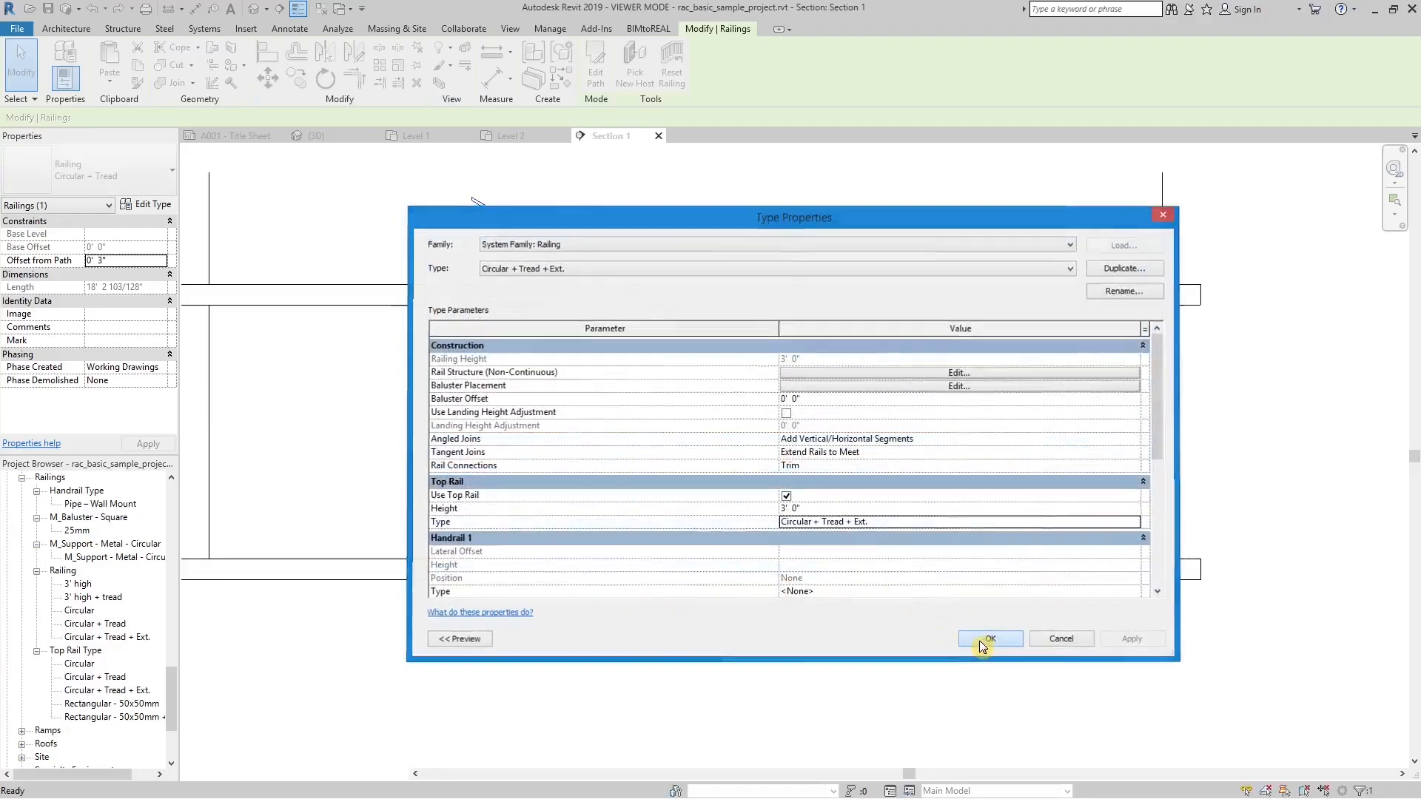
click(988, 638)
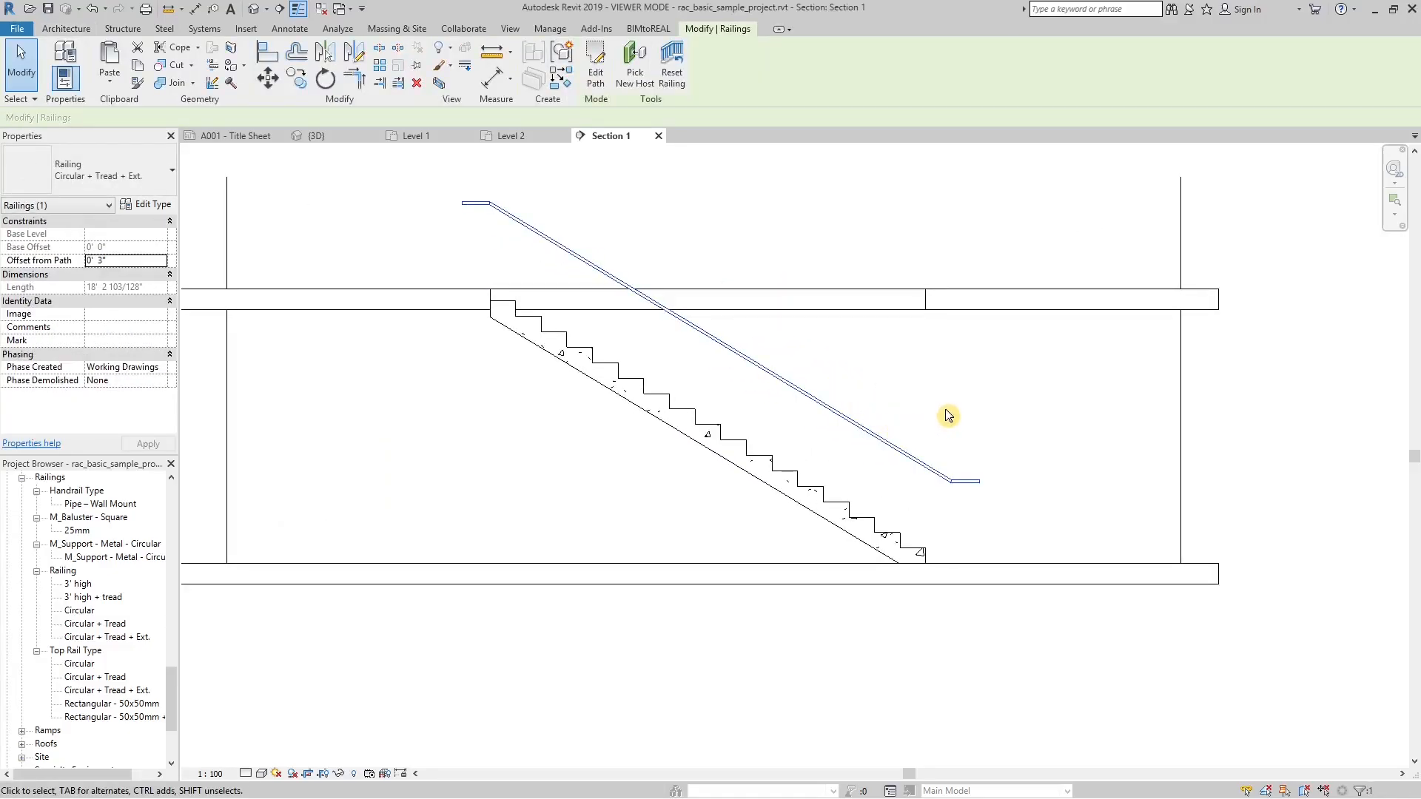
mouse_move(169, 214)
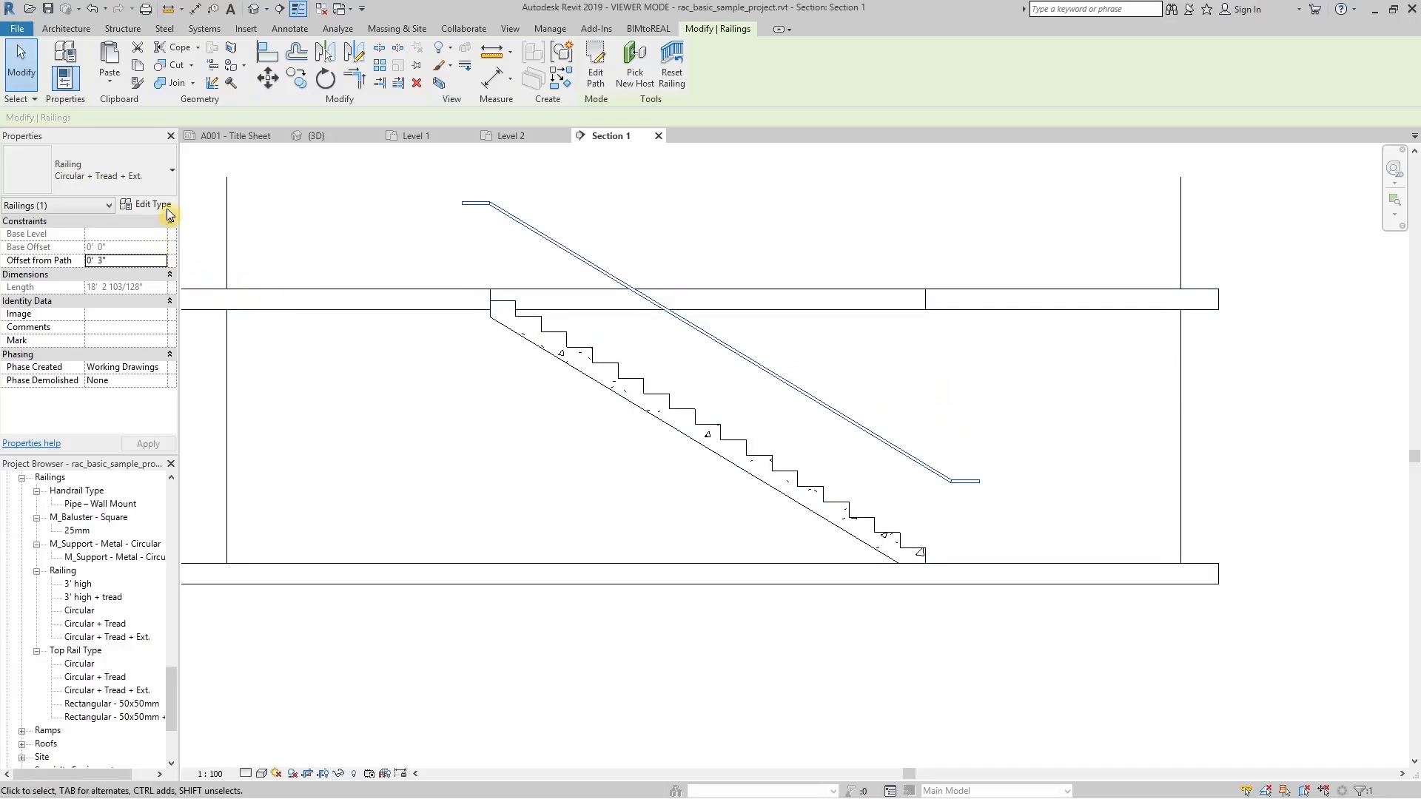
Step: Set the top rail's bottom extension style to Floor and top extension to Post
click(151, 205)
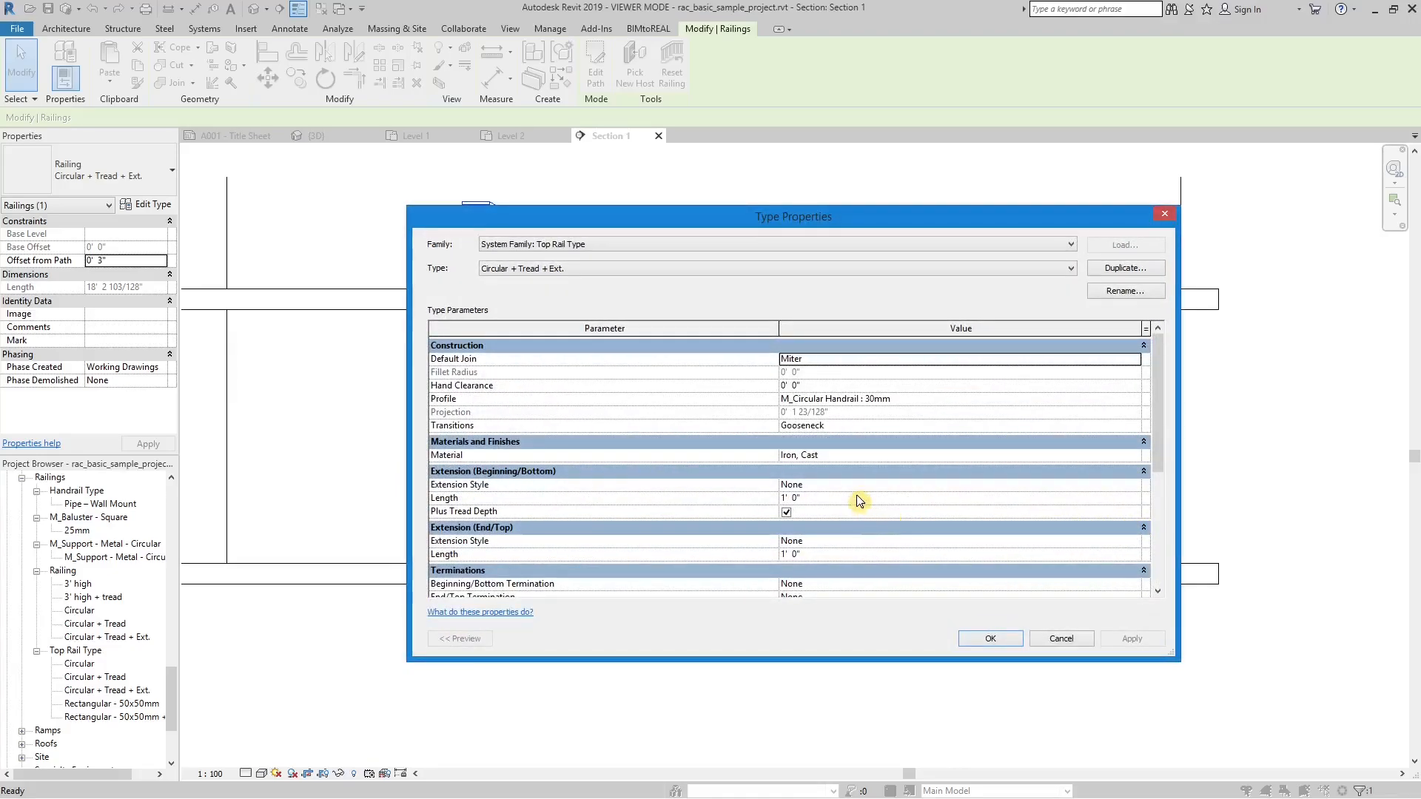
mouse_move(1134, 491)
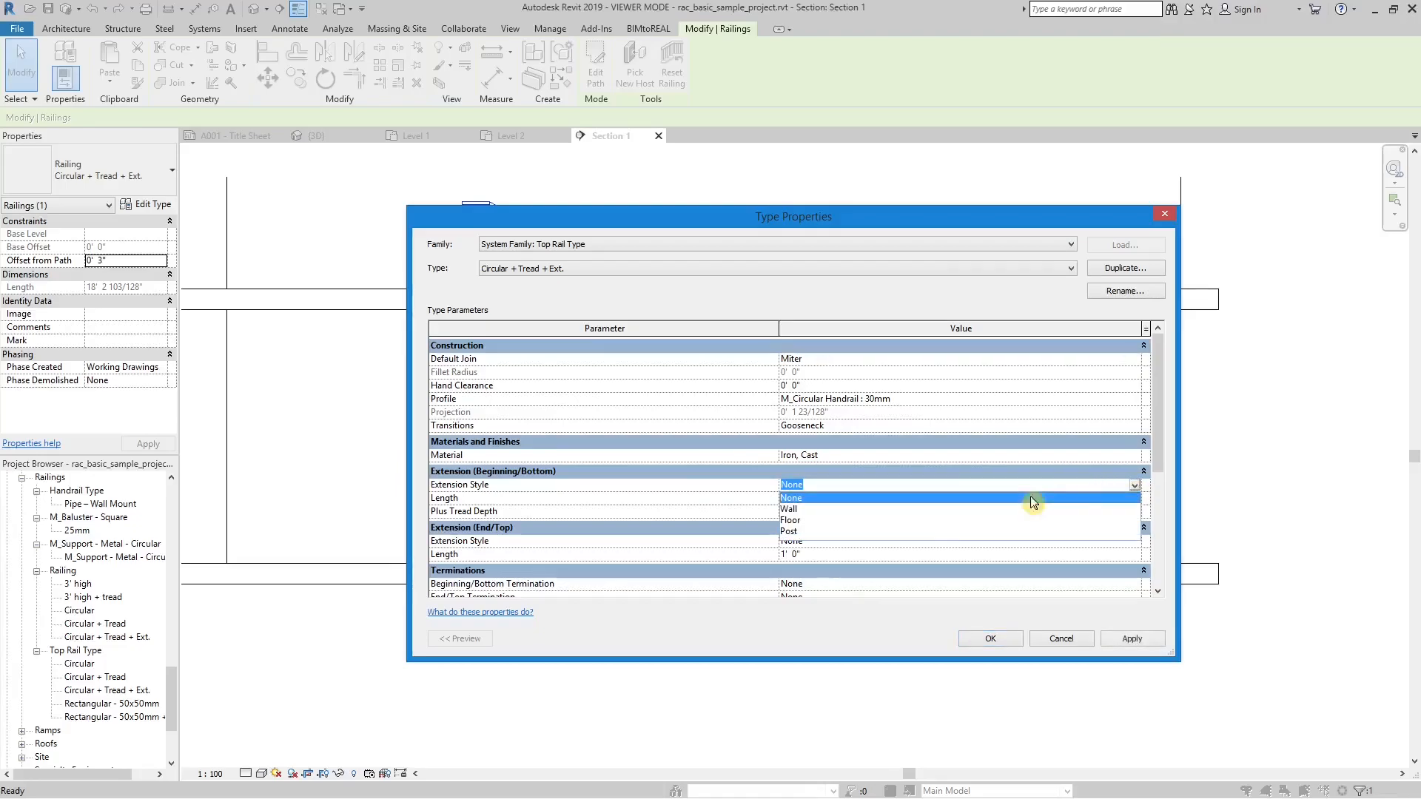
click(791, 519)
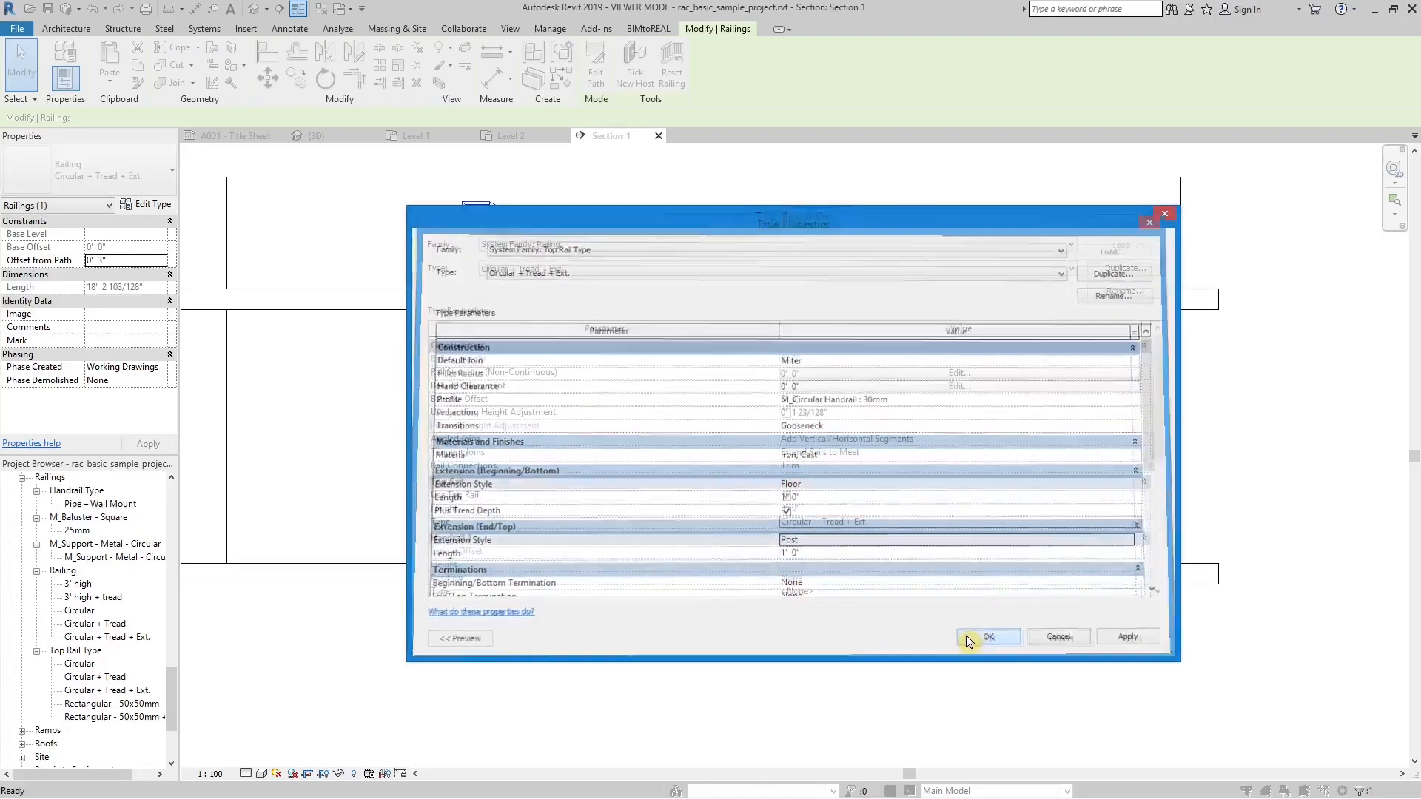
click(988, 637)
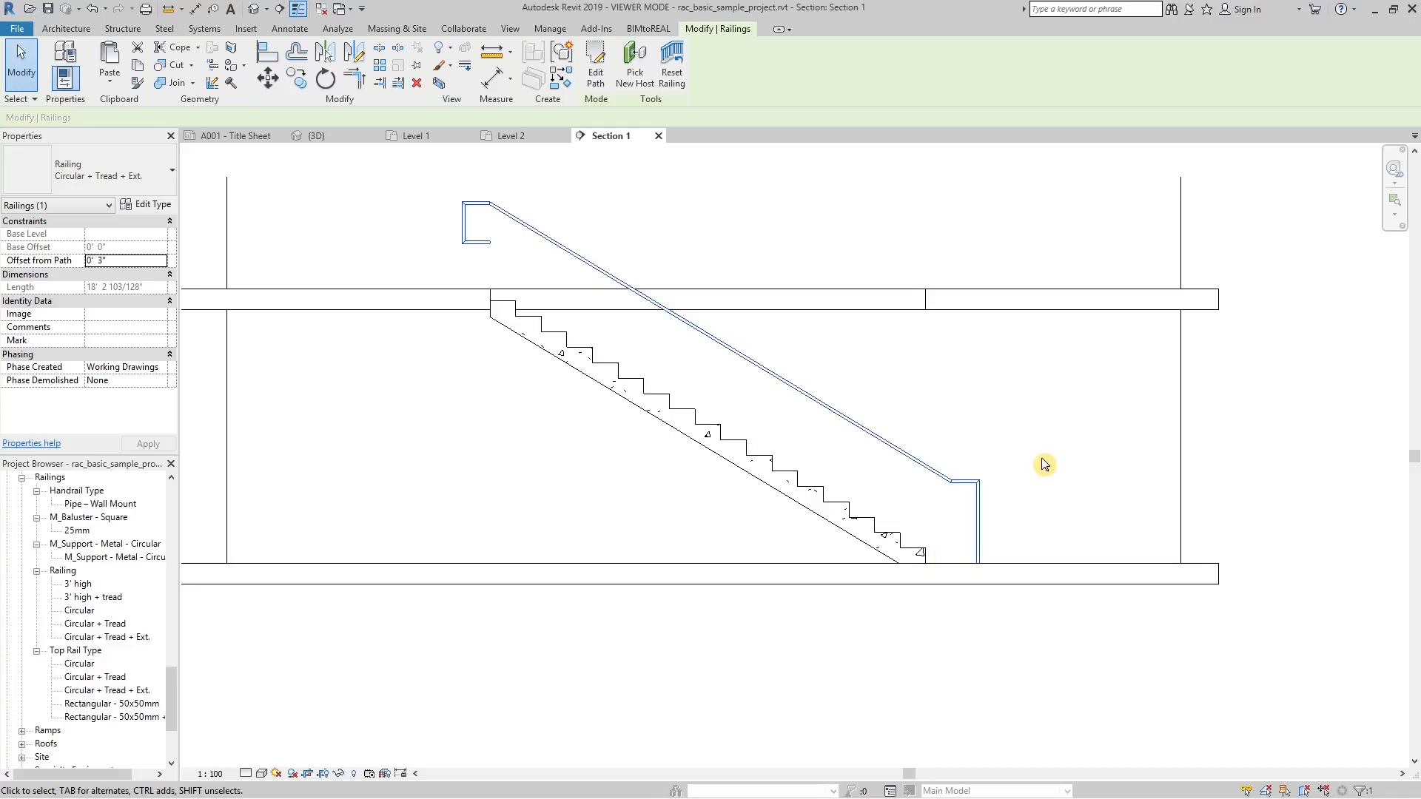
Step: Orbit the 3D view to inspect the turned-down extensions and select the railing
click(317, 135)
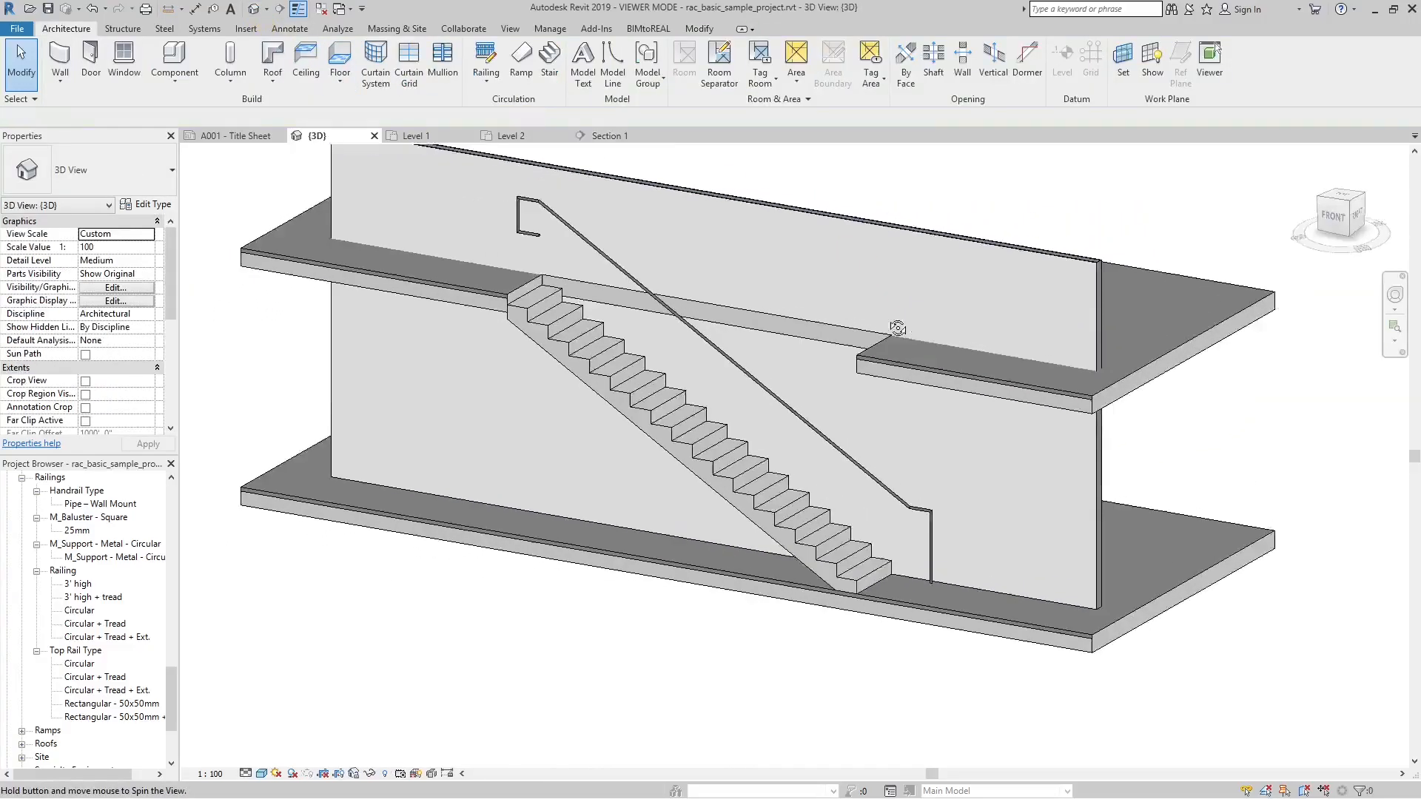
drag(897, 325, 1105, 414)
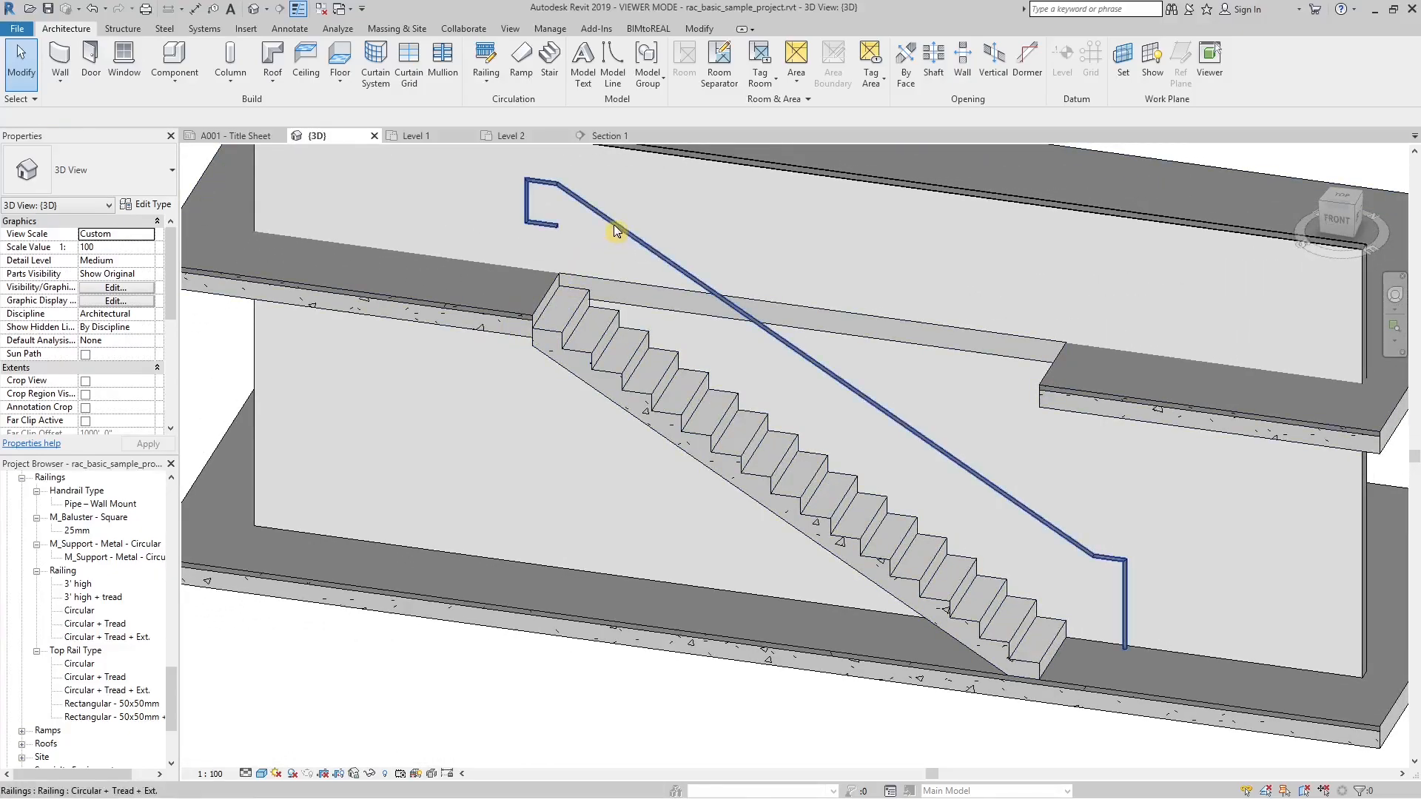
click(616, 231)
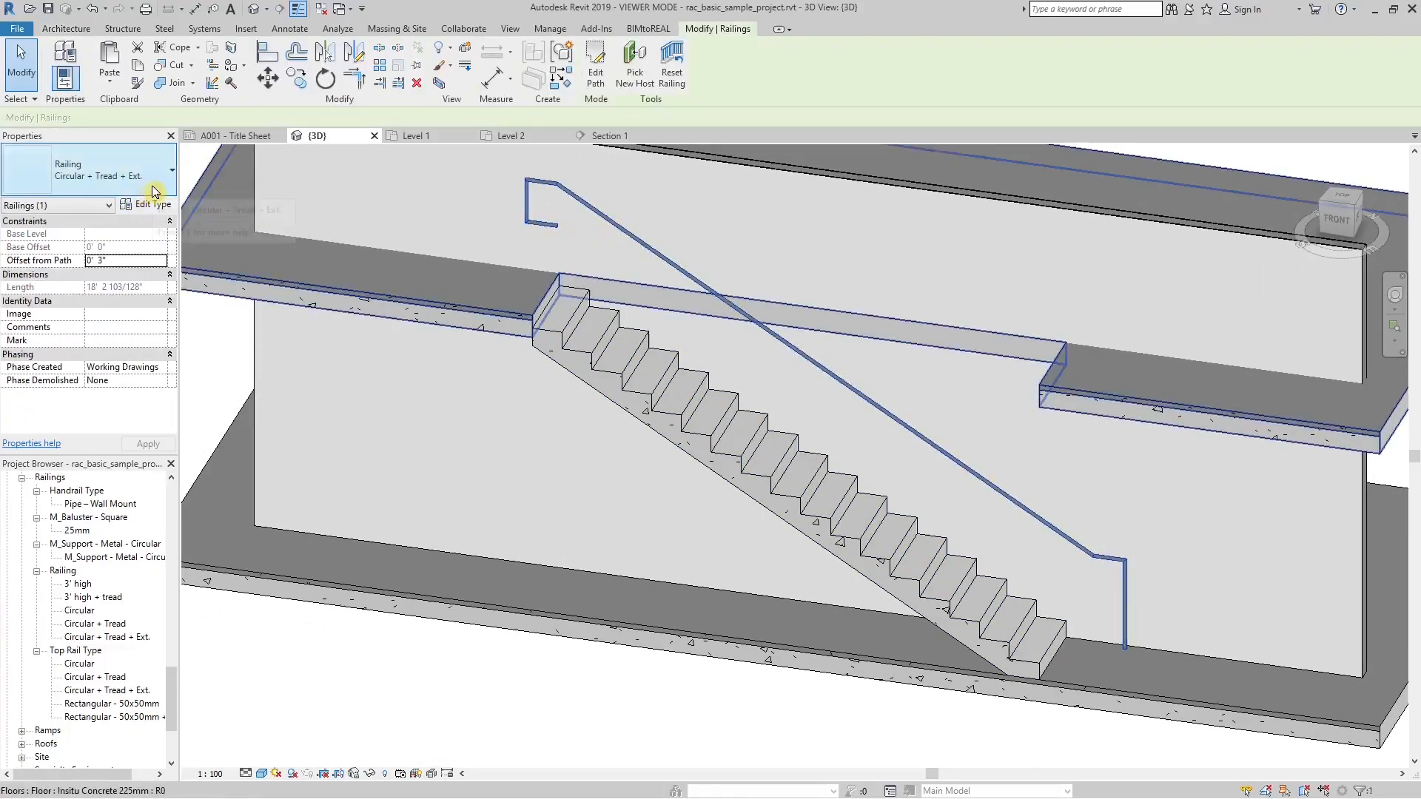
Step: Set both top rail extension styles to Wall and resolve the can't-keep-elements-joined error
click(151, 204)
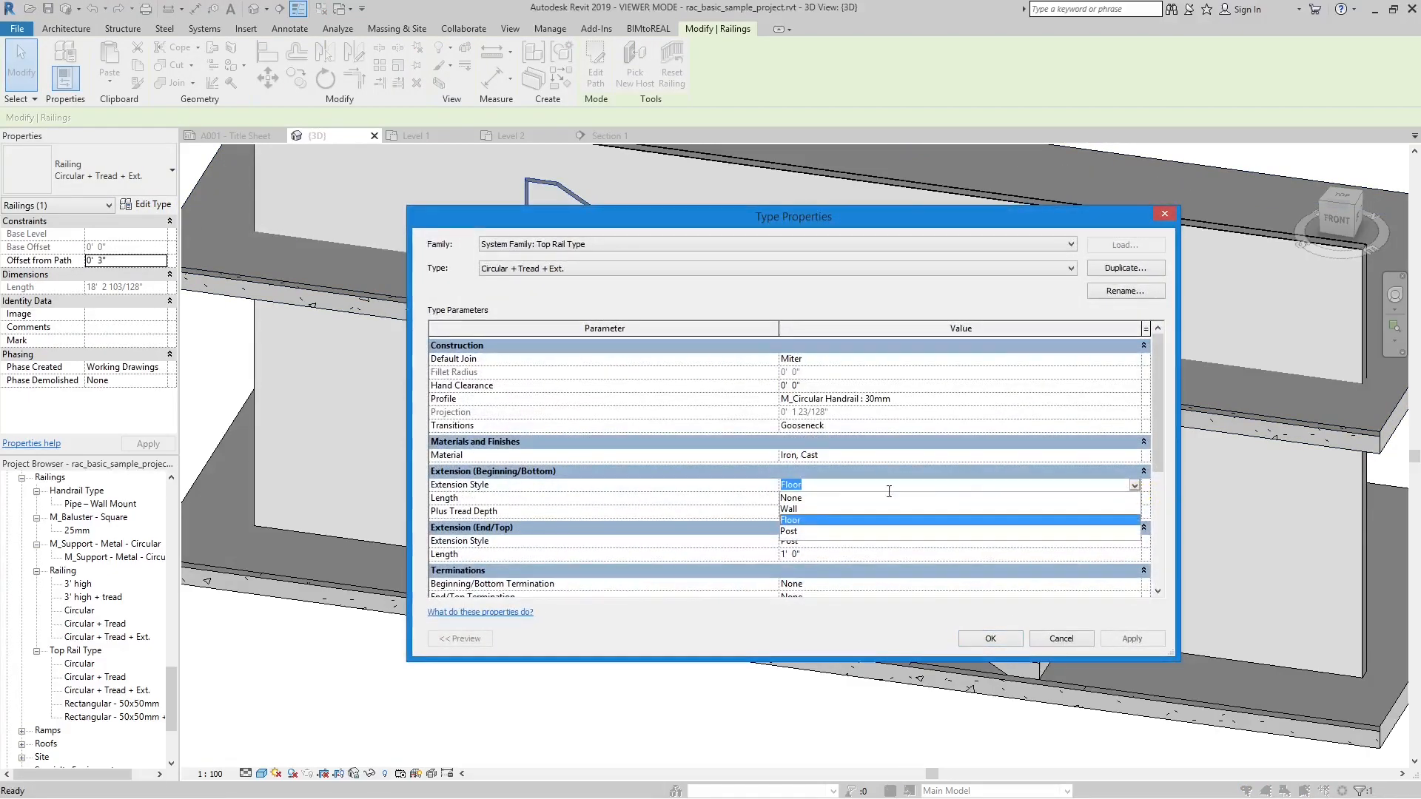
click(789, 508)
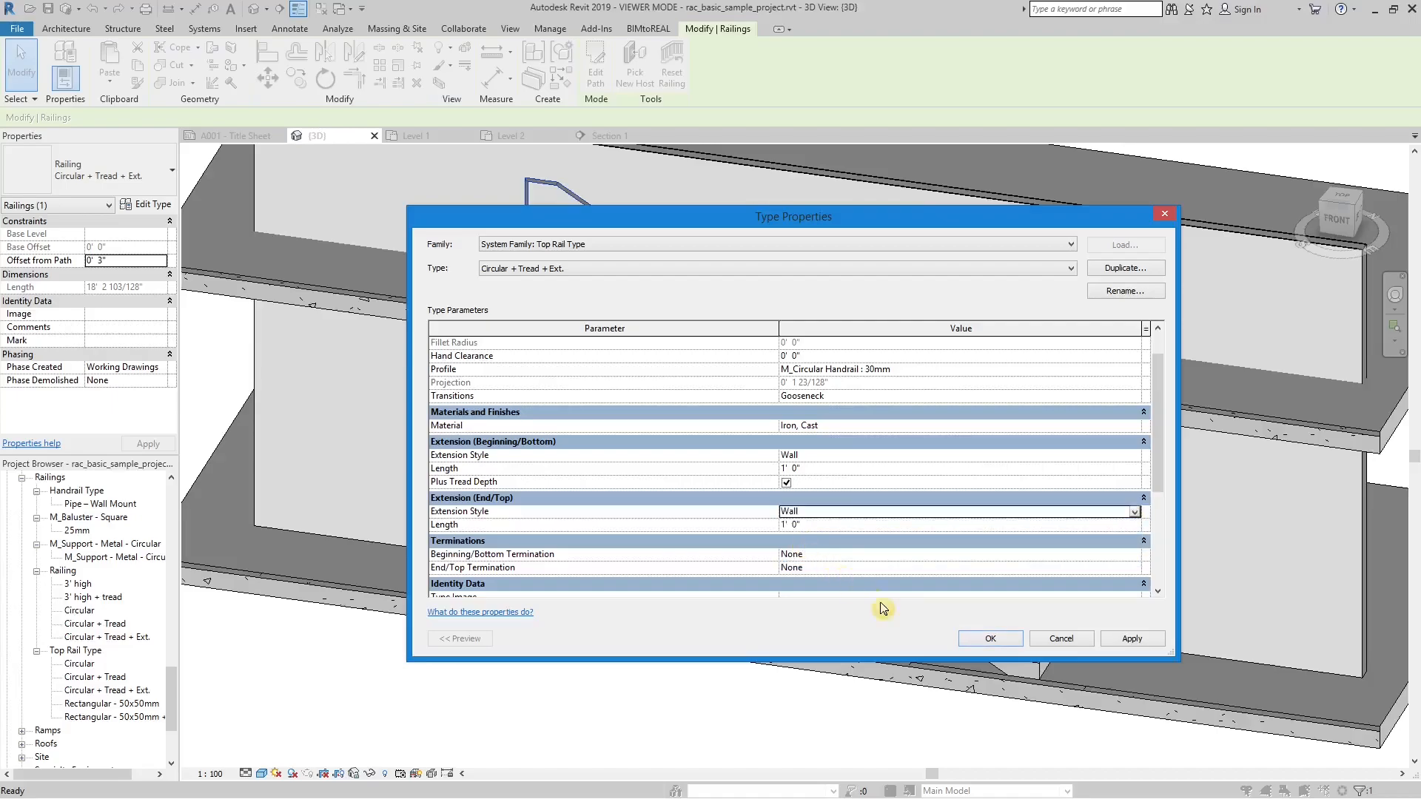
click(991, 638)
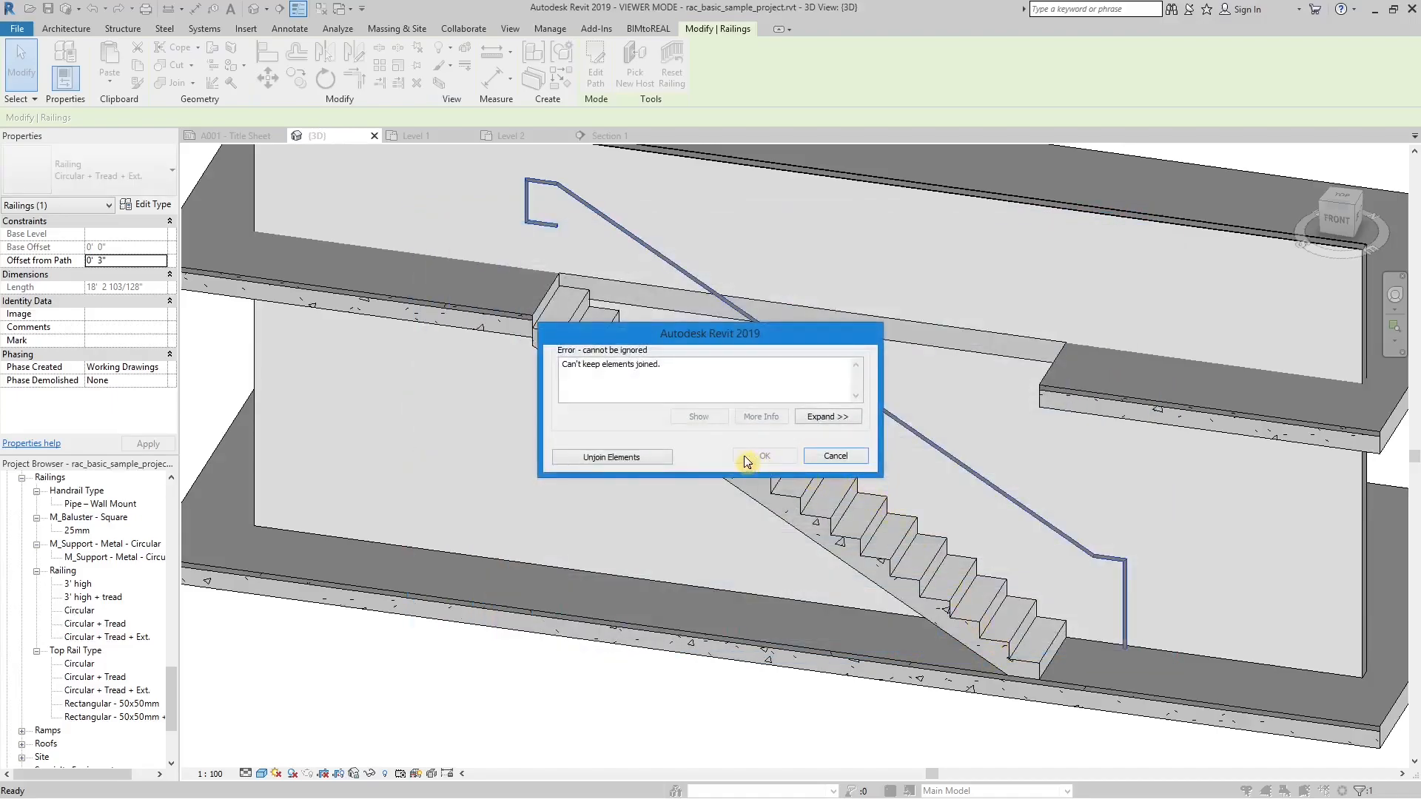
click(763, 456)
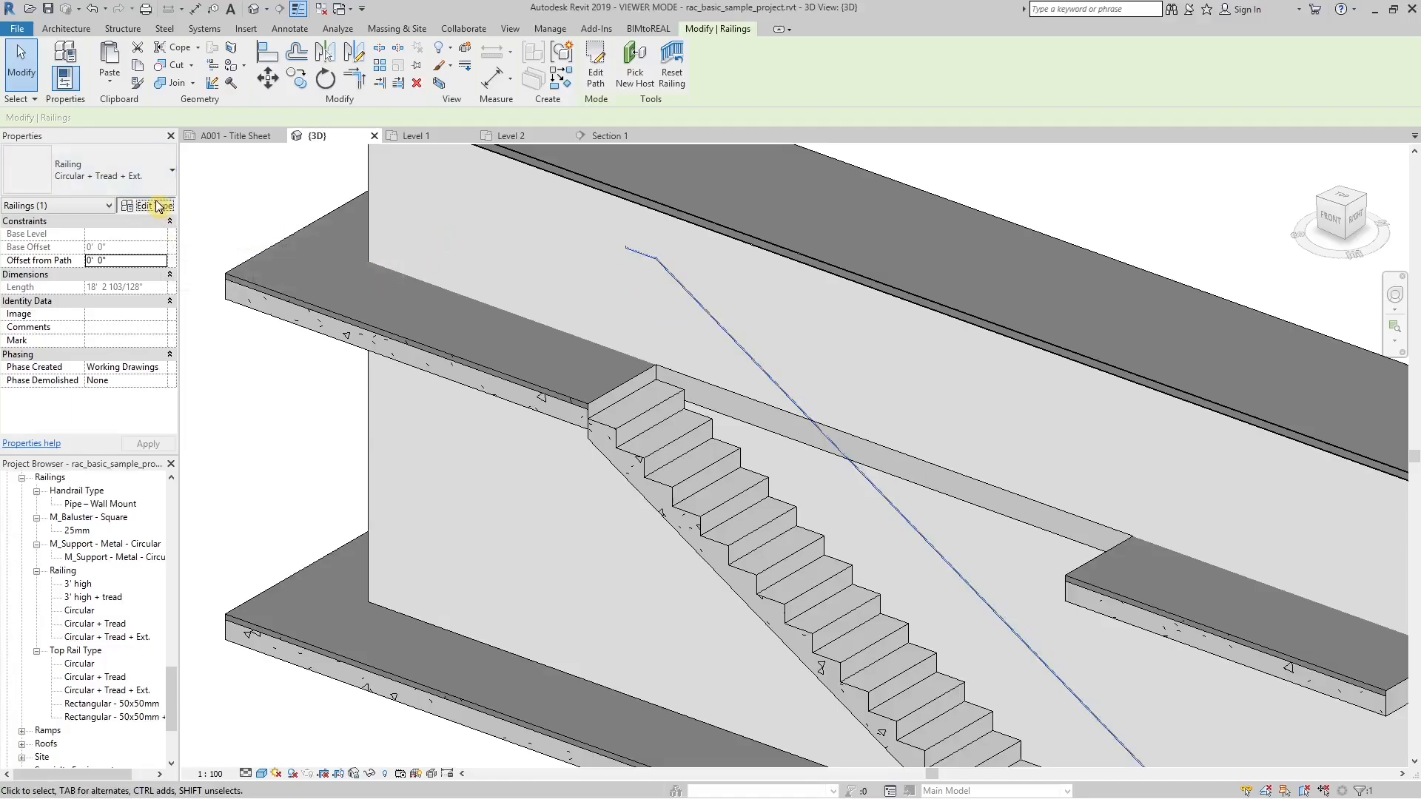
Step: Give the top rail type a -3" Hand Clearance so it sits off the wall
click(145, 204)
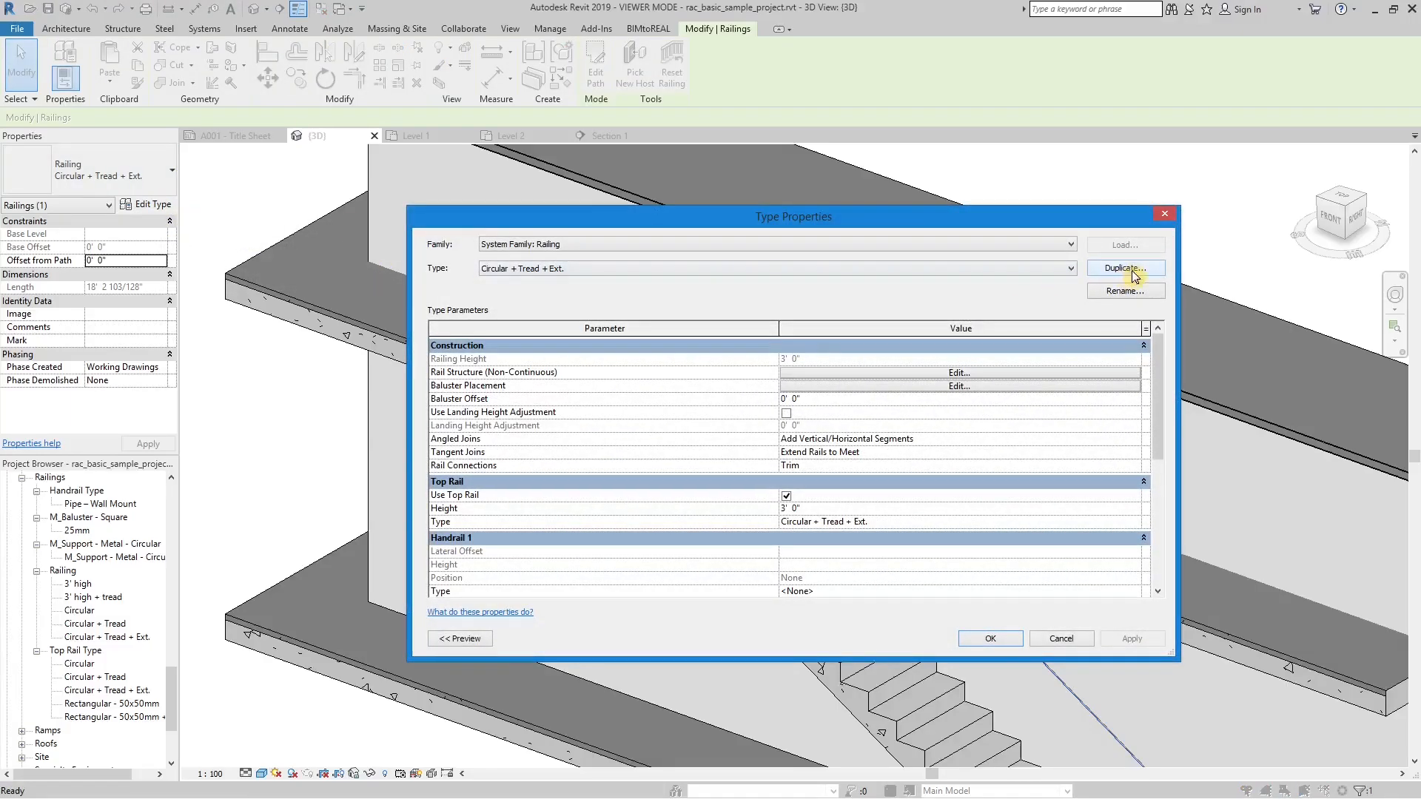
scroll(down, 3)
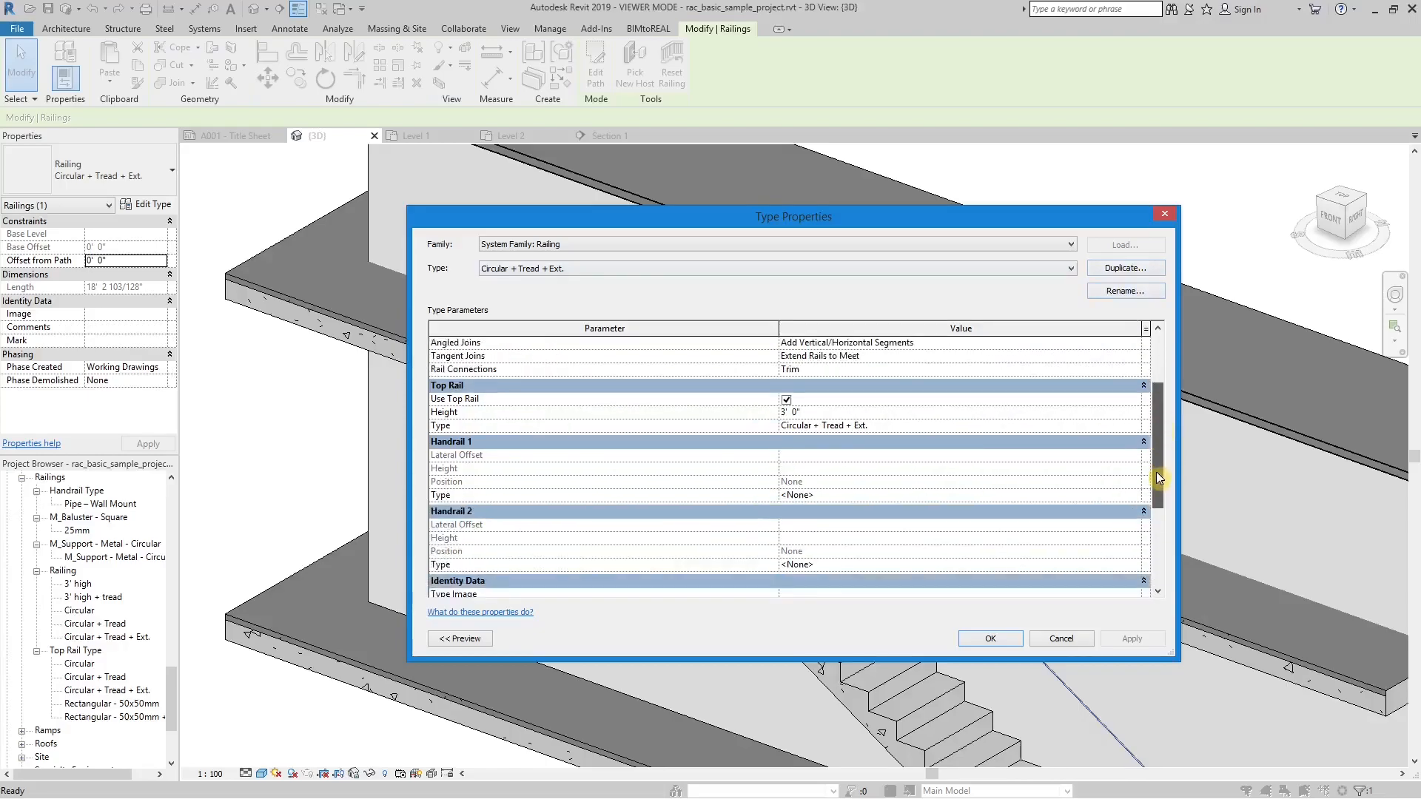
scroll(down, 3)
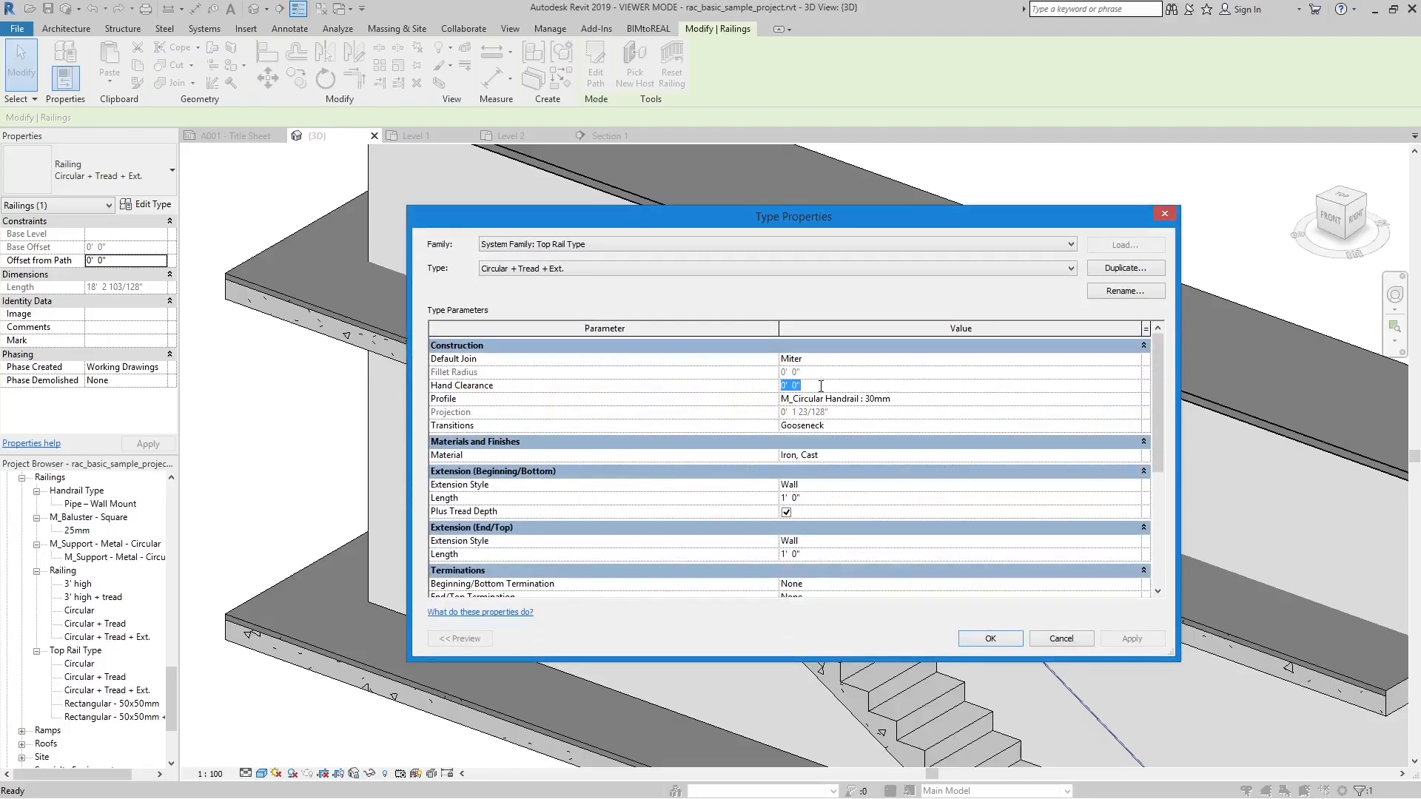
text(-3")
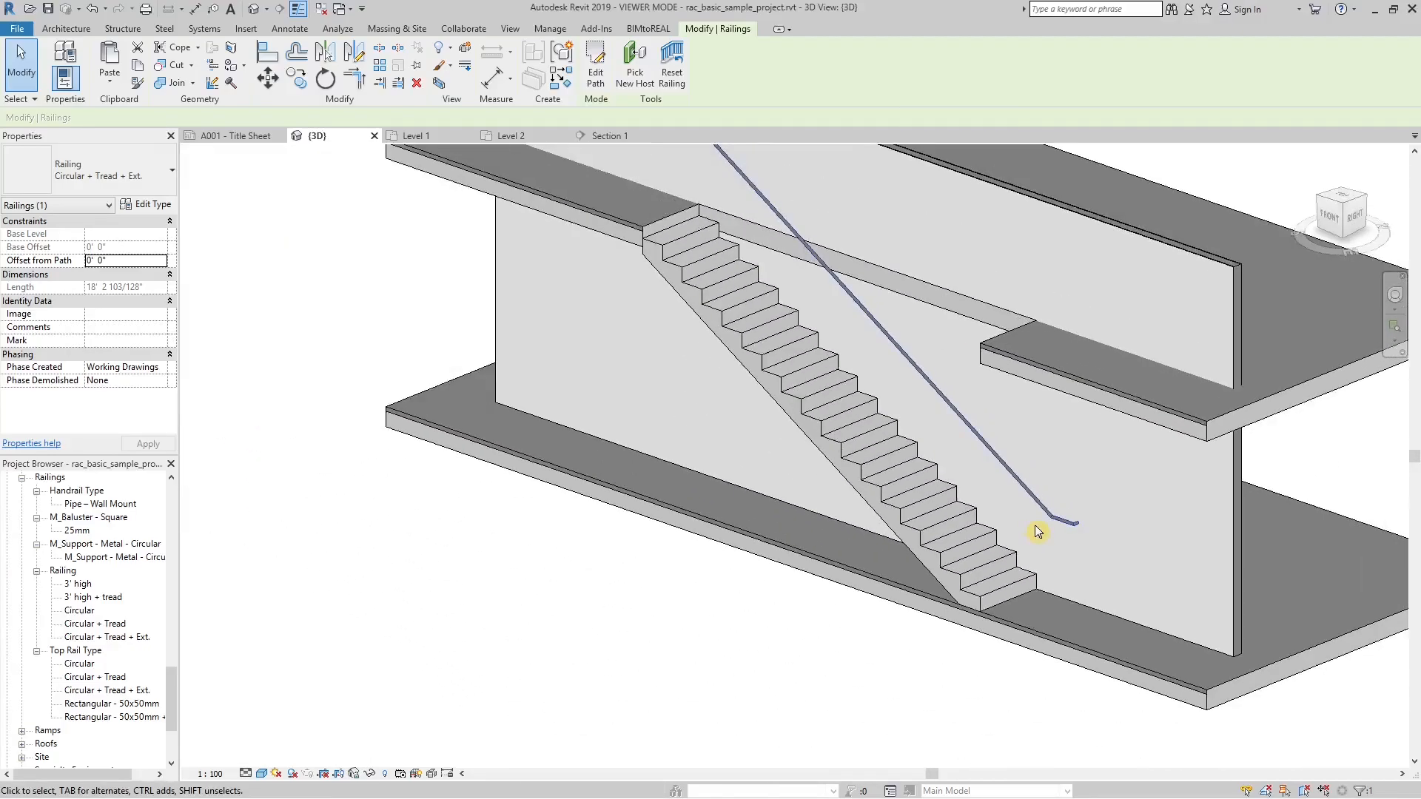
drag(1038, 532, 1076, 465)
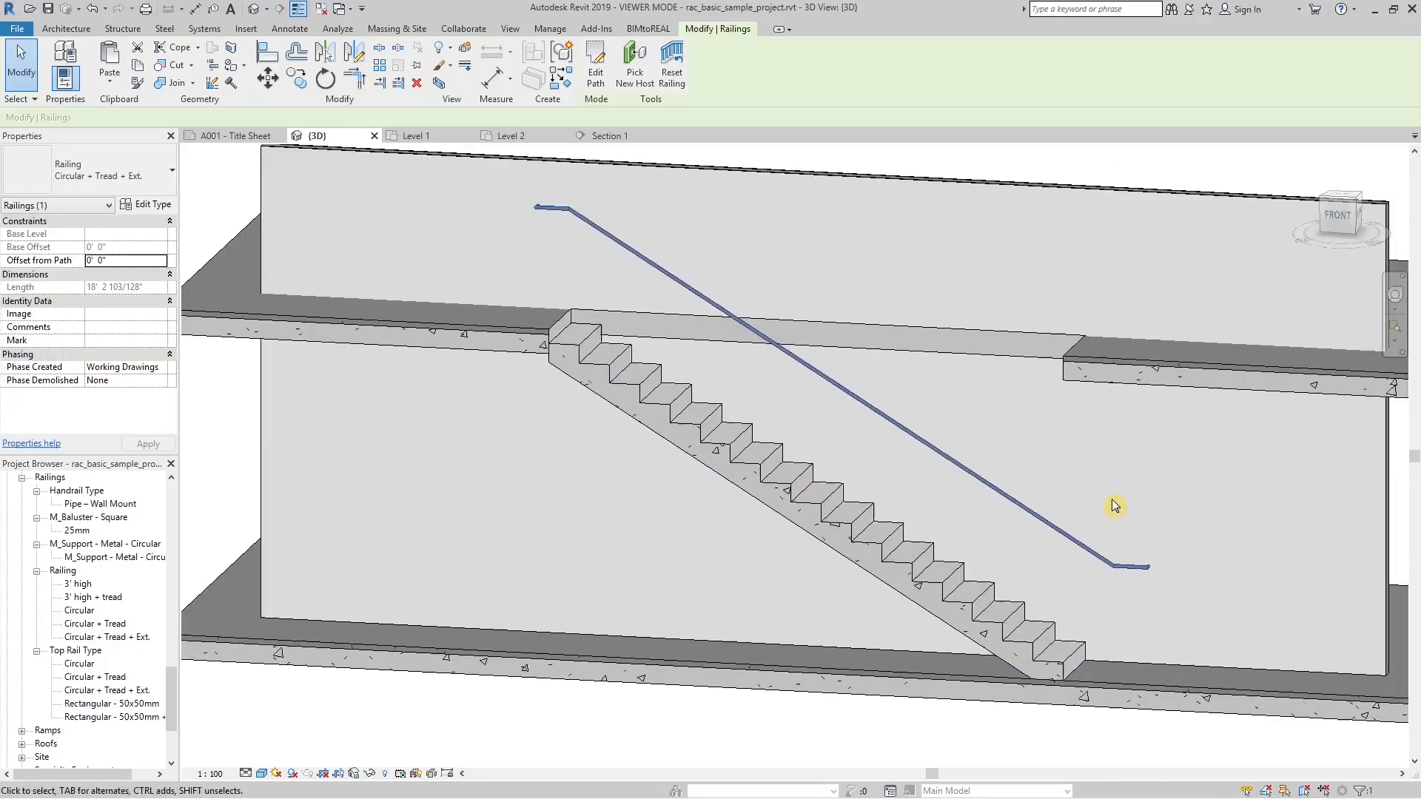
mouse_move(1112, 508)
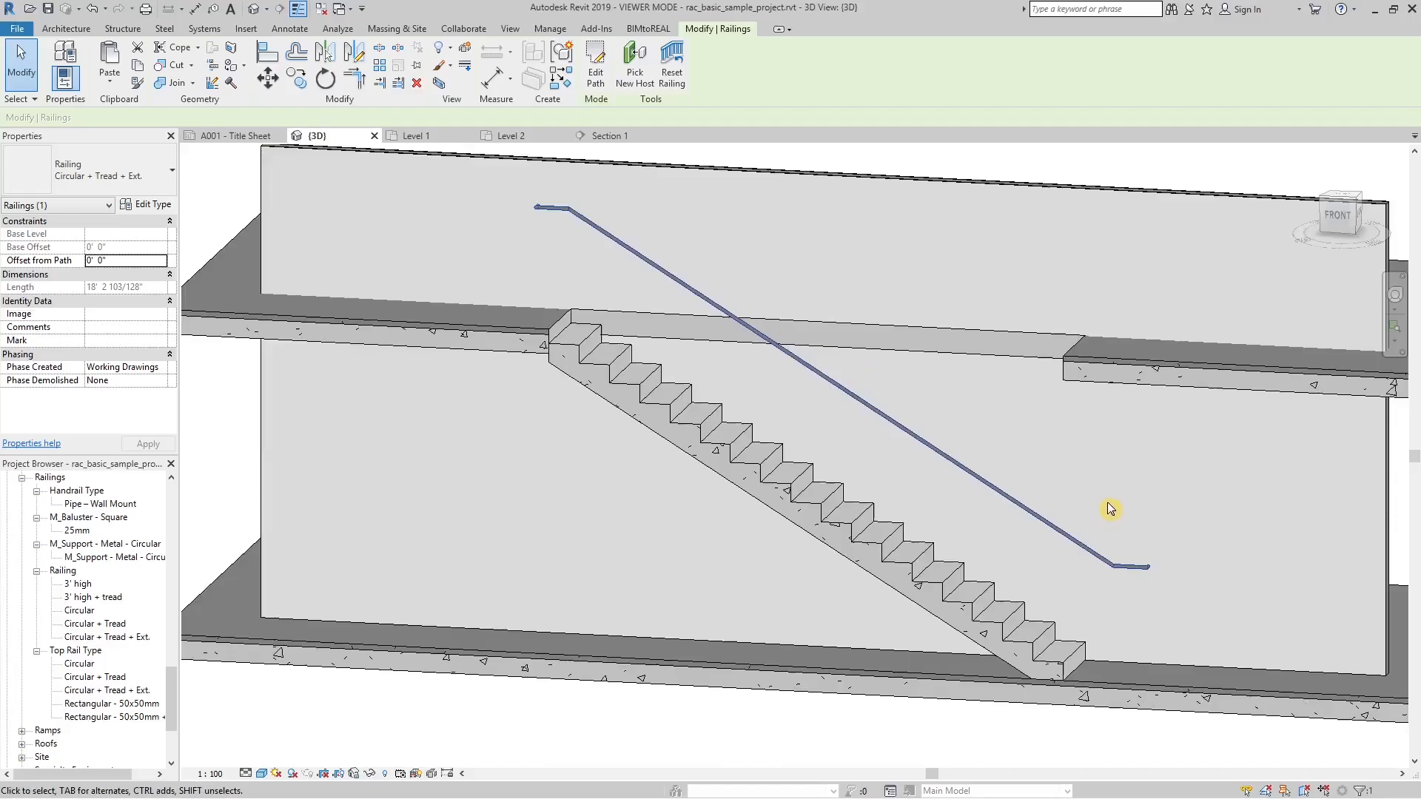